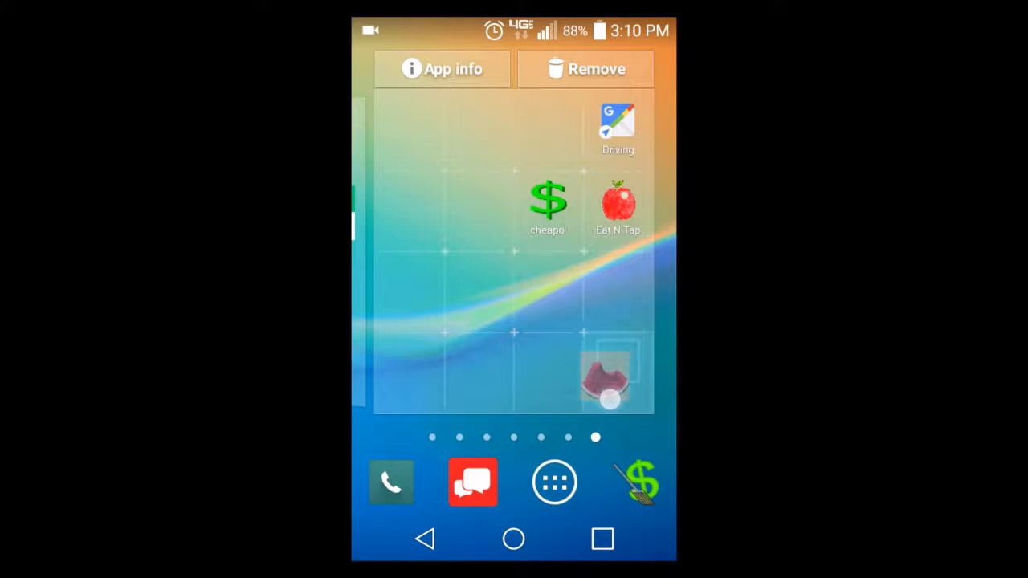
Launch voCal from the home screen so it offers the sample calorie database.
{"action": "left_click_drag", "start_coordinate": [610, 377], "coordinate": [578, 482]}
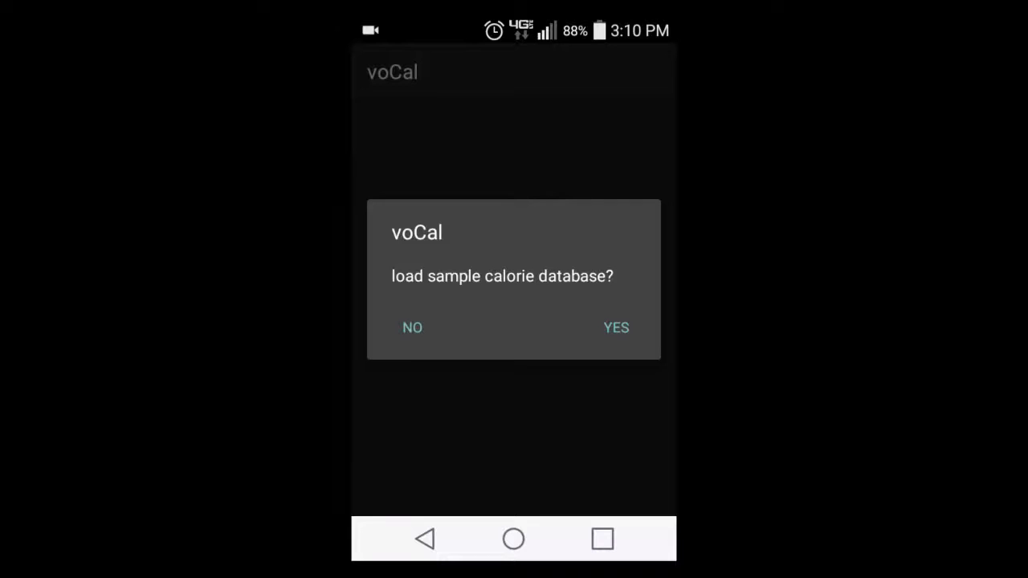
Accept the sample calorie database and finish reviewing its food list.
{"action": "left_click", "coordinate": [617, 327]}
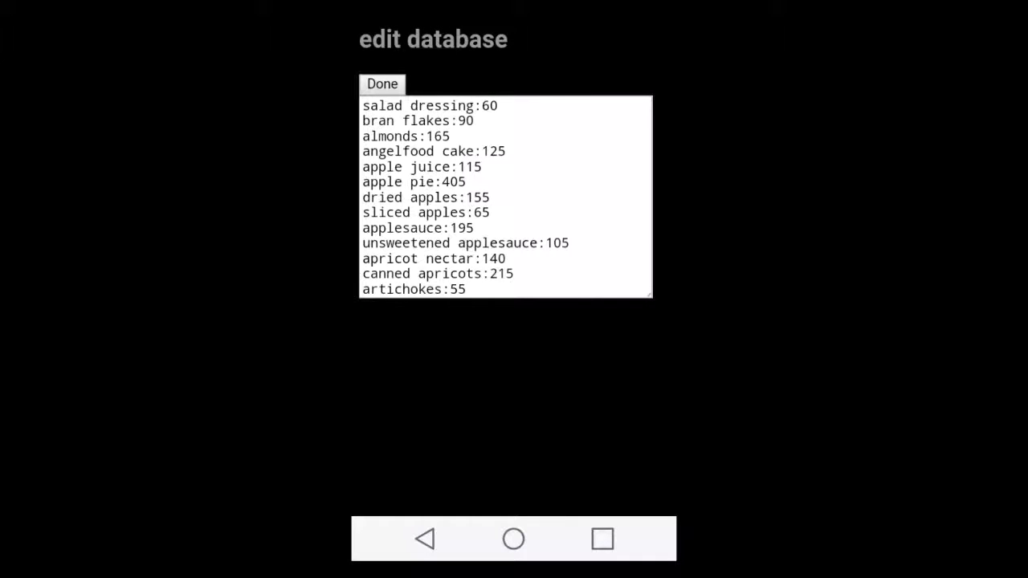
{"action": "left_click", "coordinate": [382, 83]}
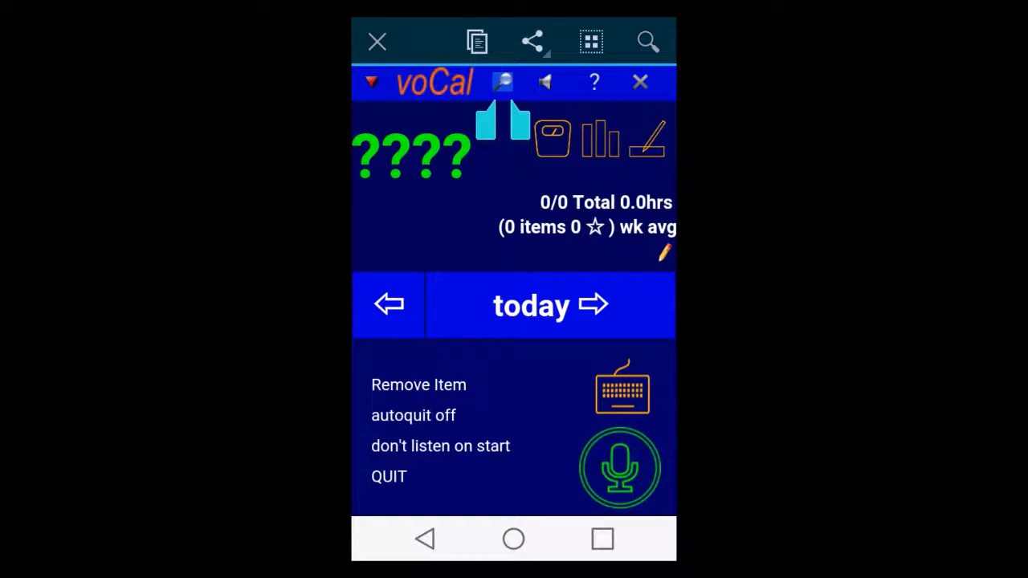
Enter a daily calorie limit of 1700, showing 0/1700 consumed.
{"action": "left_click", "coordinate": [501, 80]}
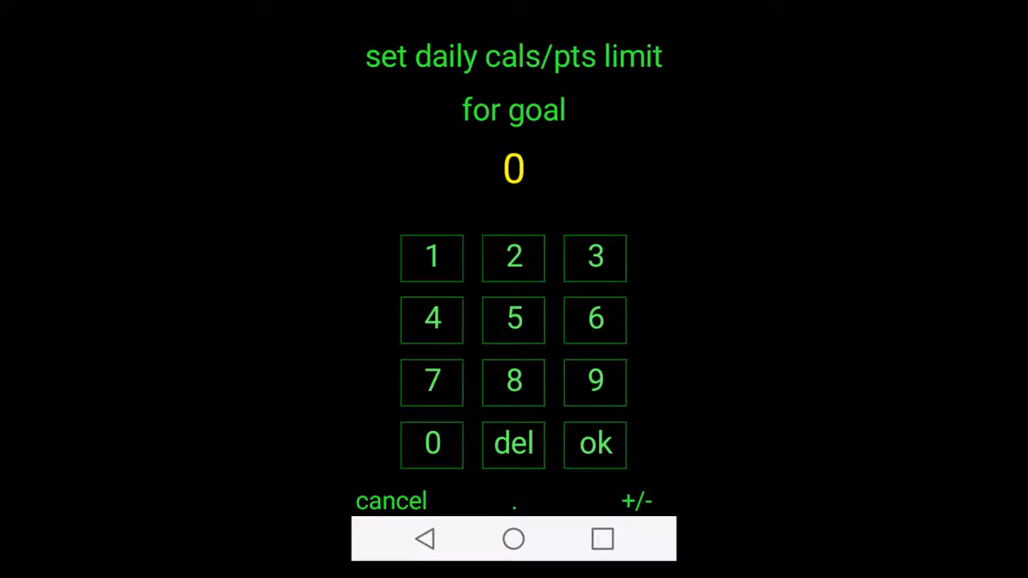
{"action": "left_click", "coordinate": [594, 443]}
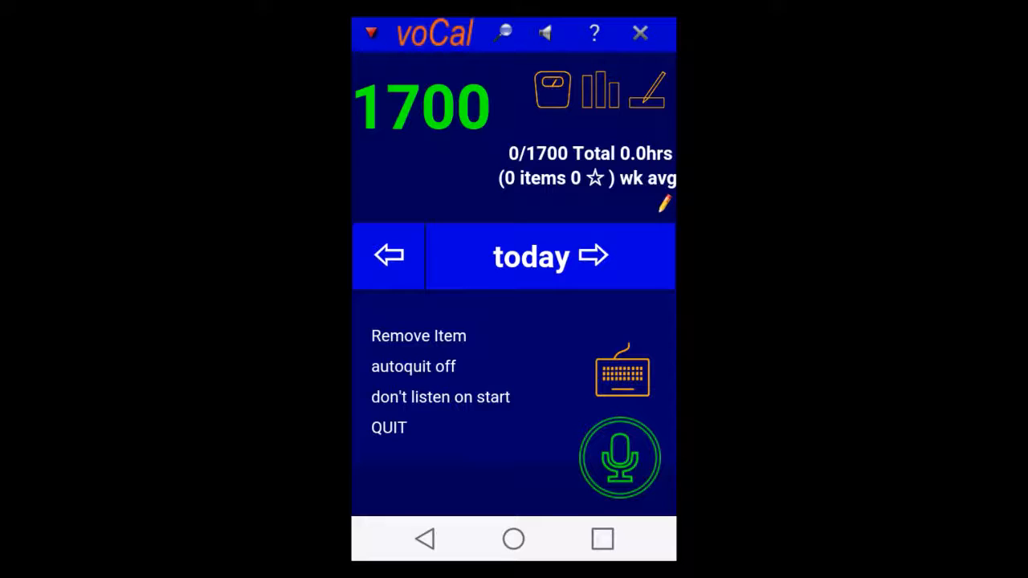
{"action": "left_click", "coordinate": [620, 457]}
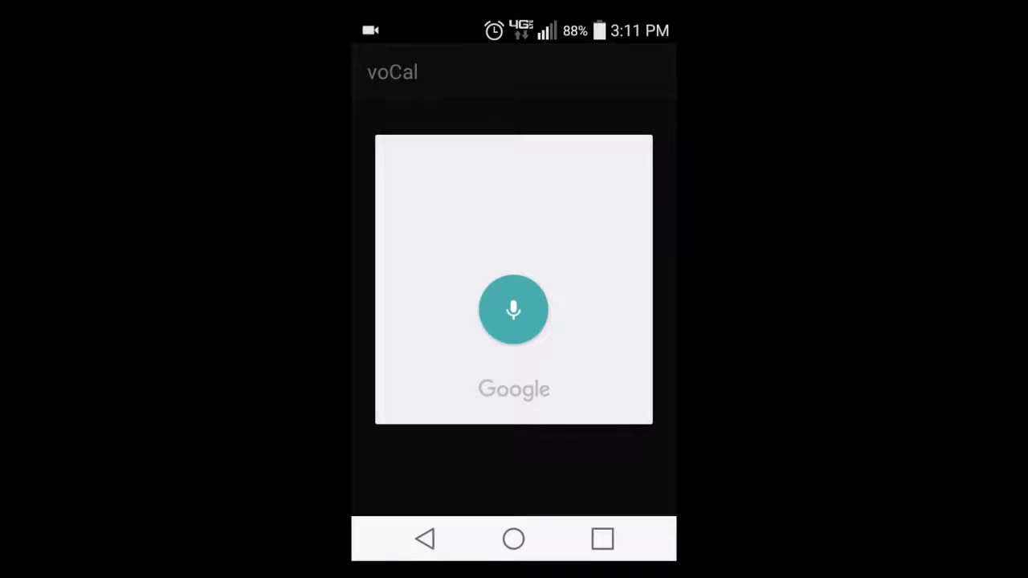
{"action": "left_click", "coordinate": [514, 310]}
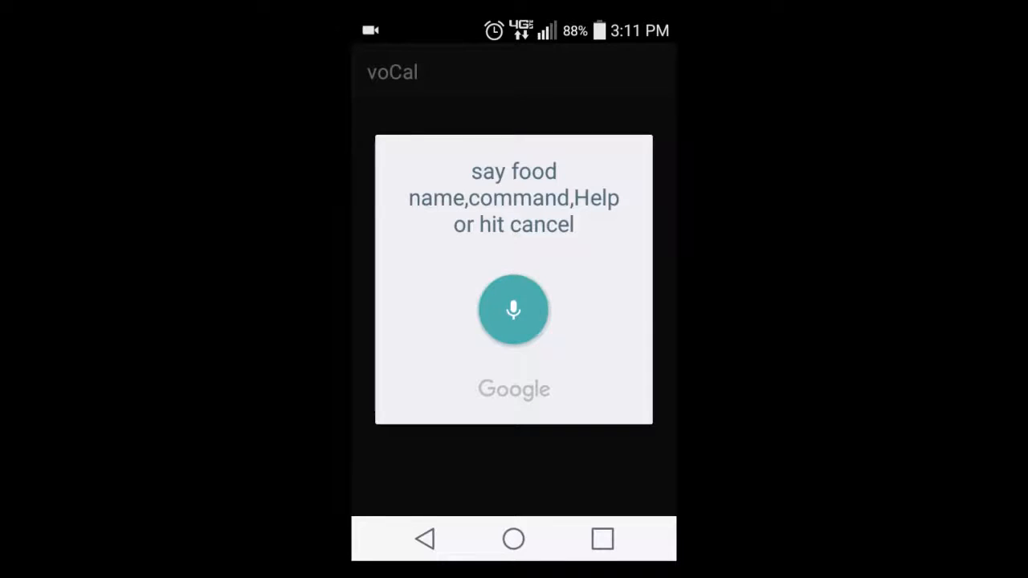
{"action": "left_click", "coordinate": [514, 310]}
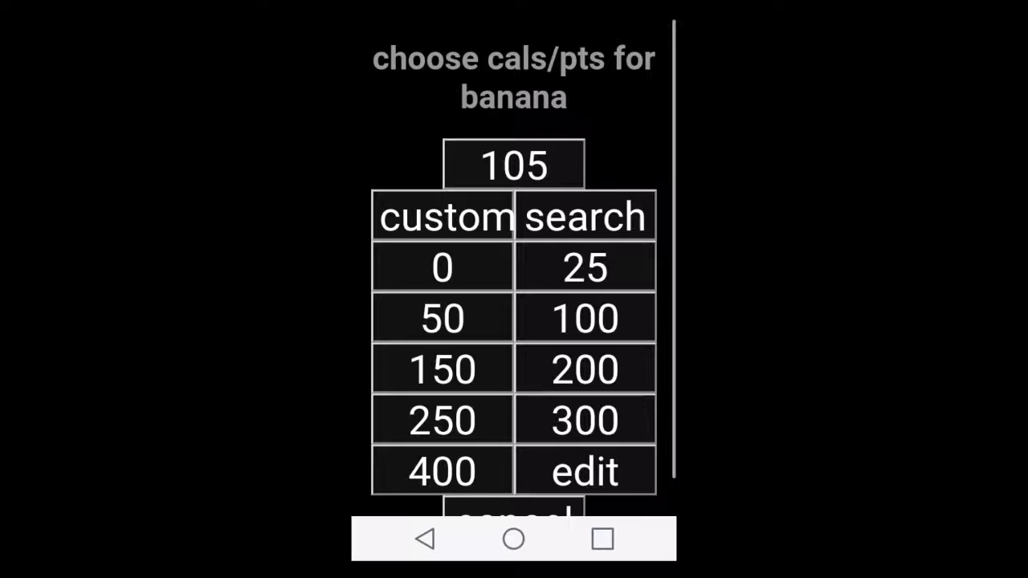
{"action": "left_click", "coordinate": [443, 217]}
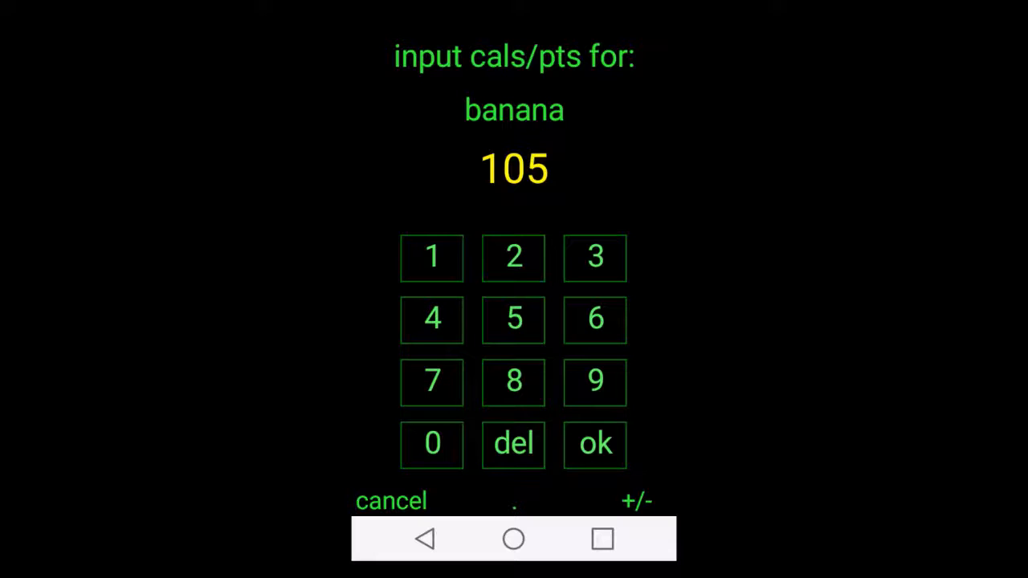
{"action": "left_click", "coordinate": [392, 501]}
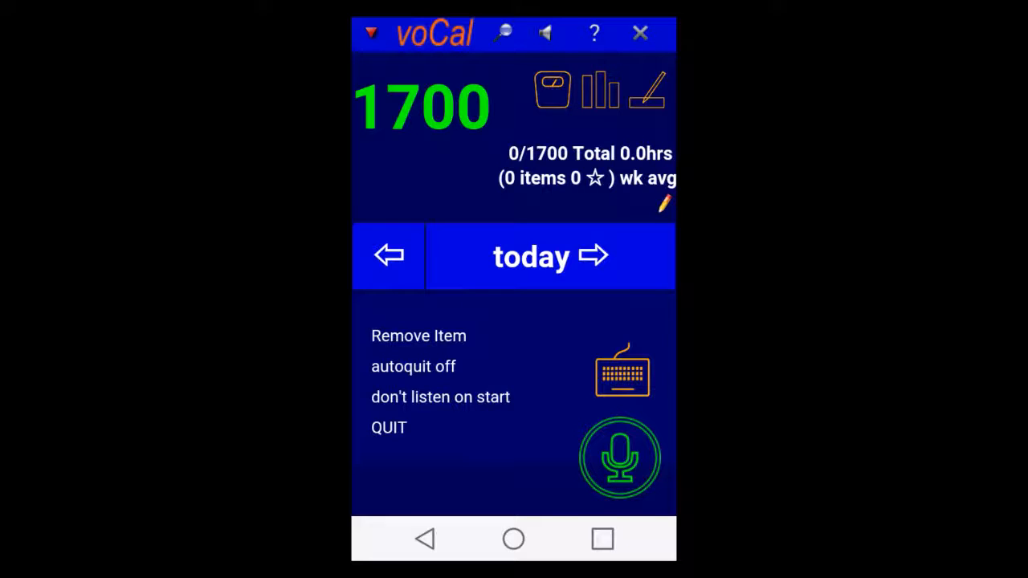
Log a banana via keyboard entry at the suggested 105 calories.
{"action": "left_click", "coordinate": [620, 458]}
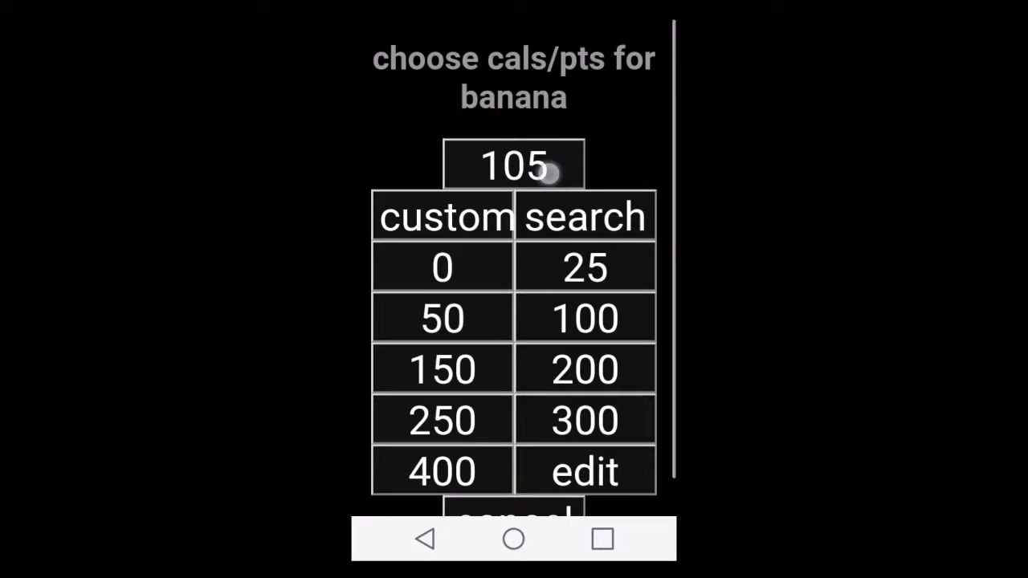
{"action": "left_click", "coordinate": [514, 164]}
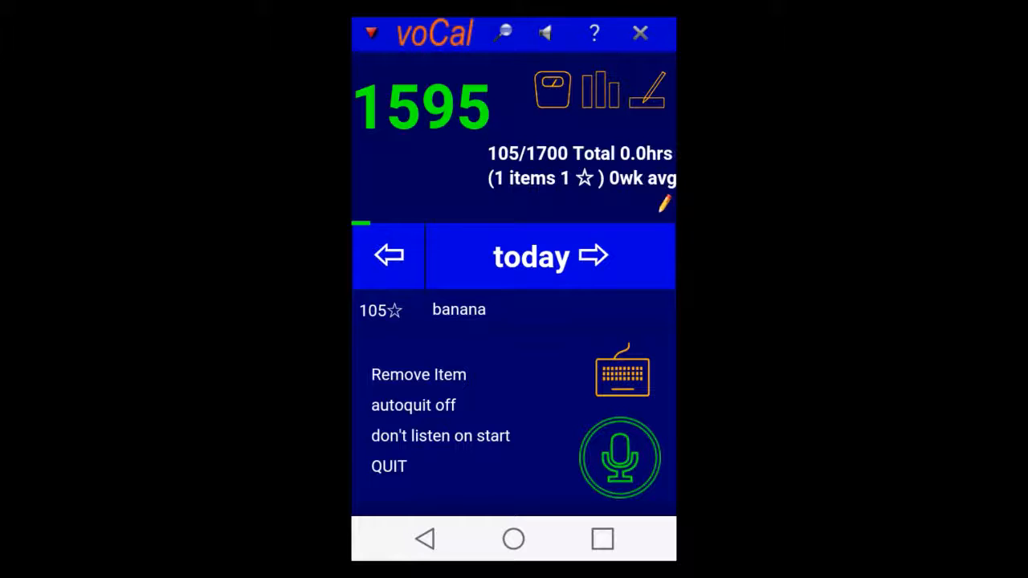
Log a hard boiled egg via keyboard entry at 50 calories.
{"action": "left_click", "coordinate": [621, 373]}
{"action": "type", "text": "h"}
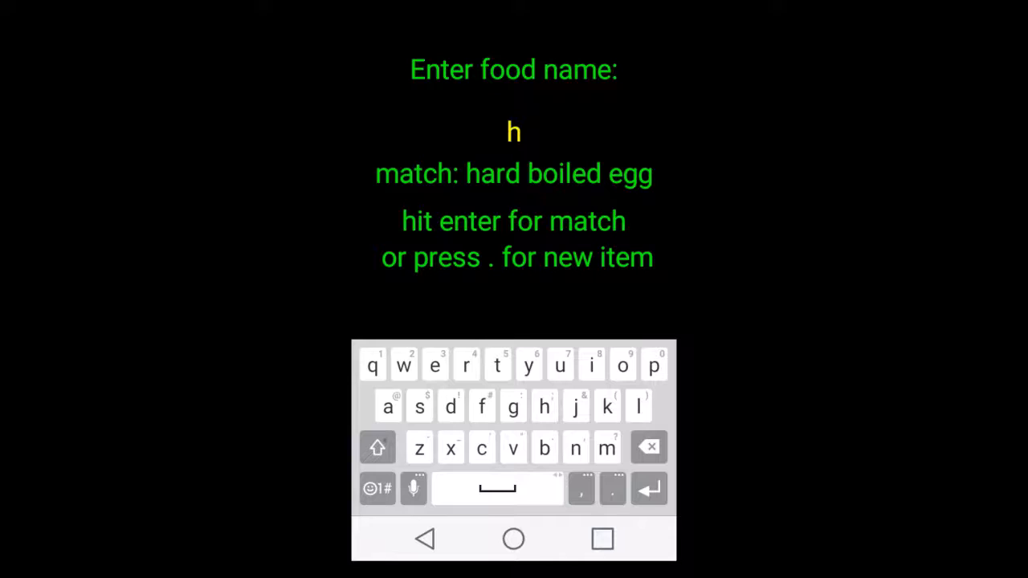
{"action": "key", "text": "enter"}
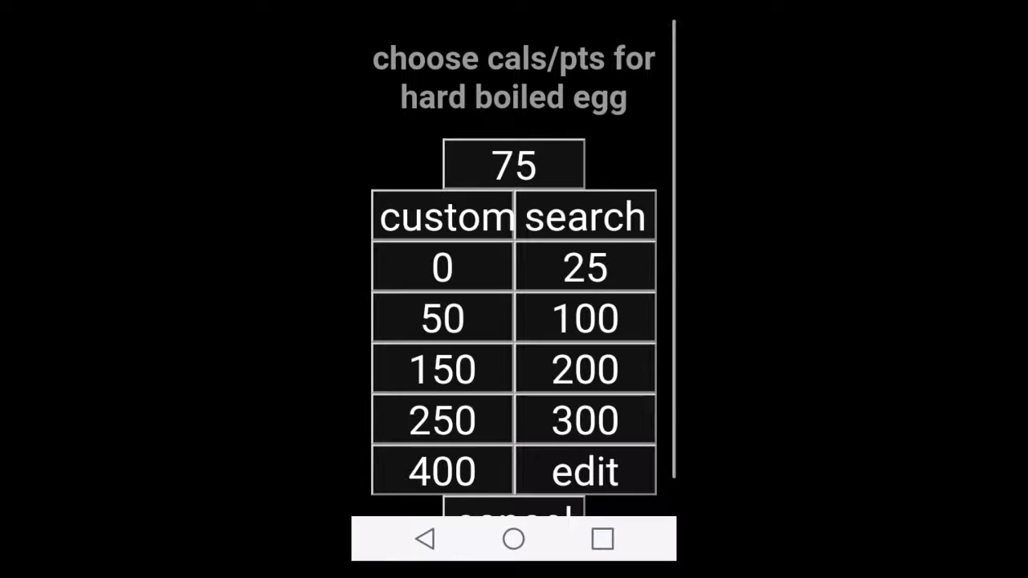
{"action": "left_click", "coordinate": [440, 318]}
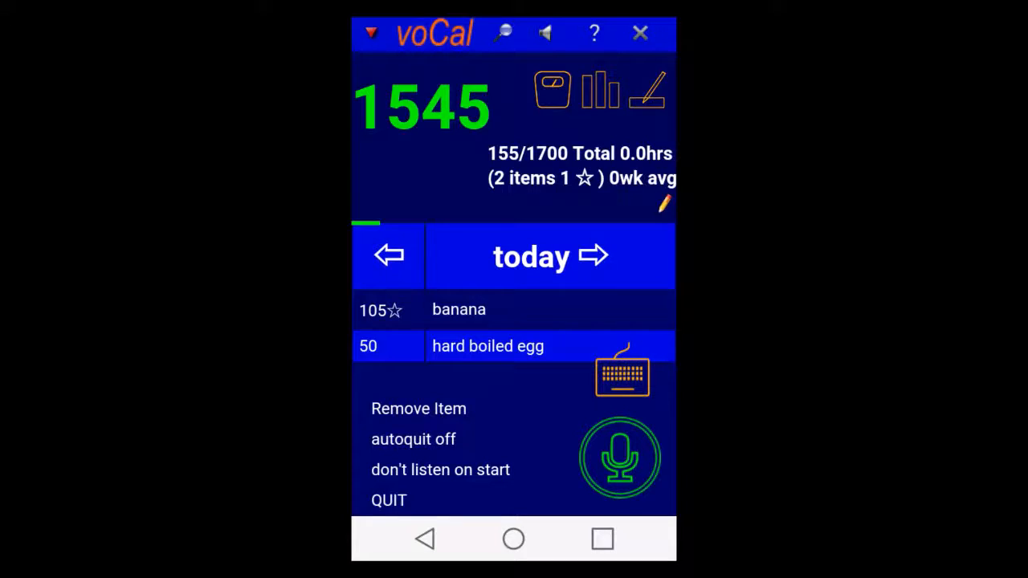
{"action": "left_click", "coordinate": [620, 458]}
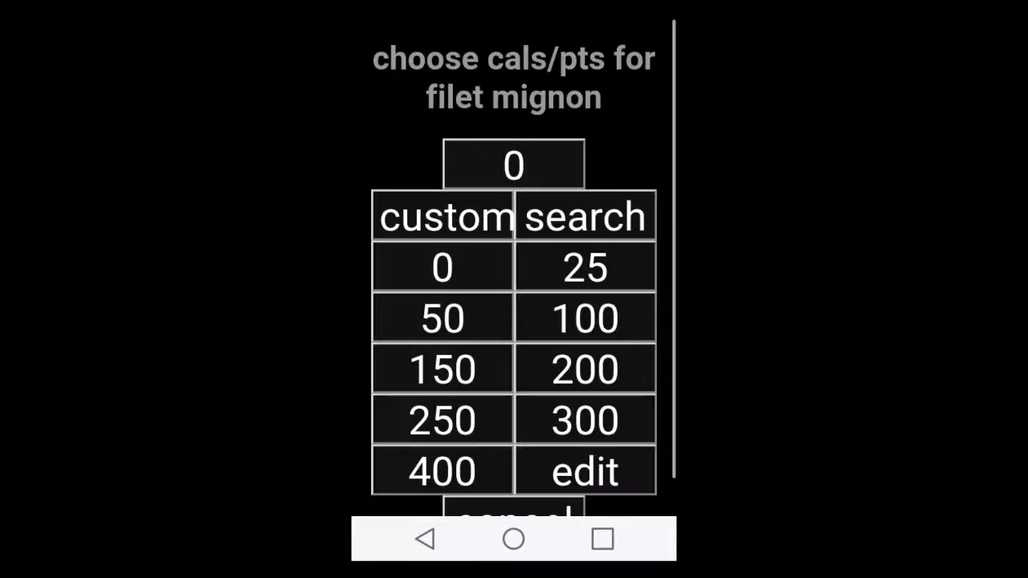
{"action": "left_click", "coordinate": [585, 217]}
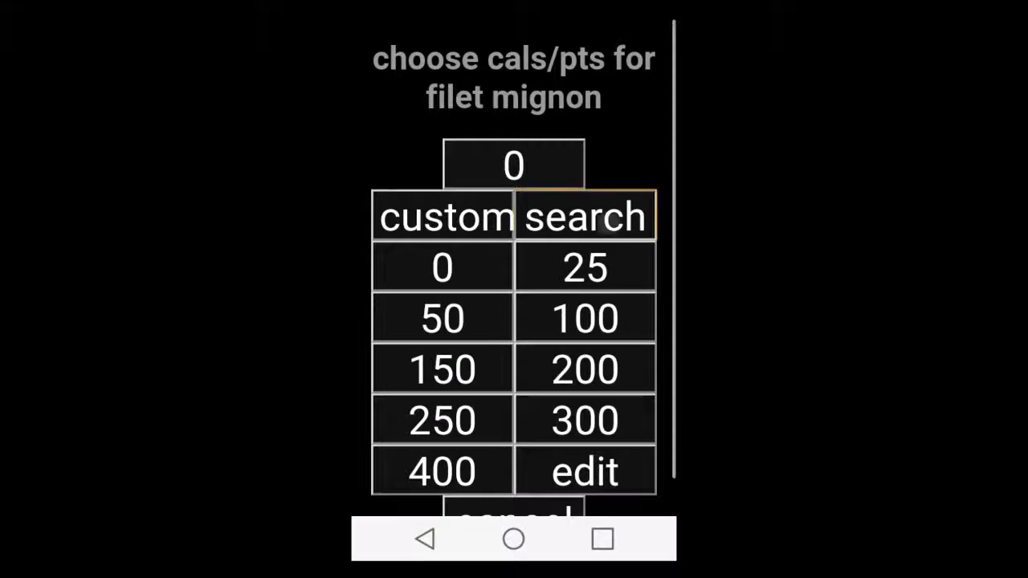
{"action": "left_click", "coordinate": [585, 215]}
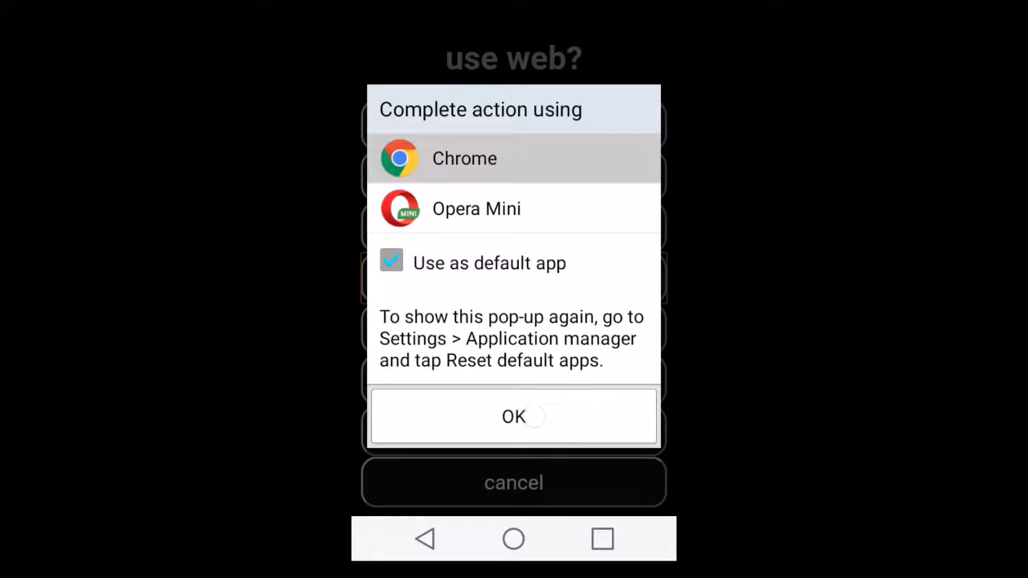
{"action": "left_click", "coordinate": [514, 416]}
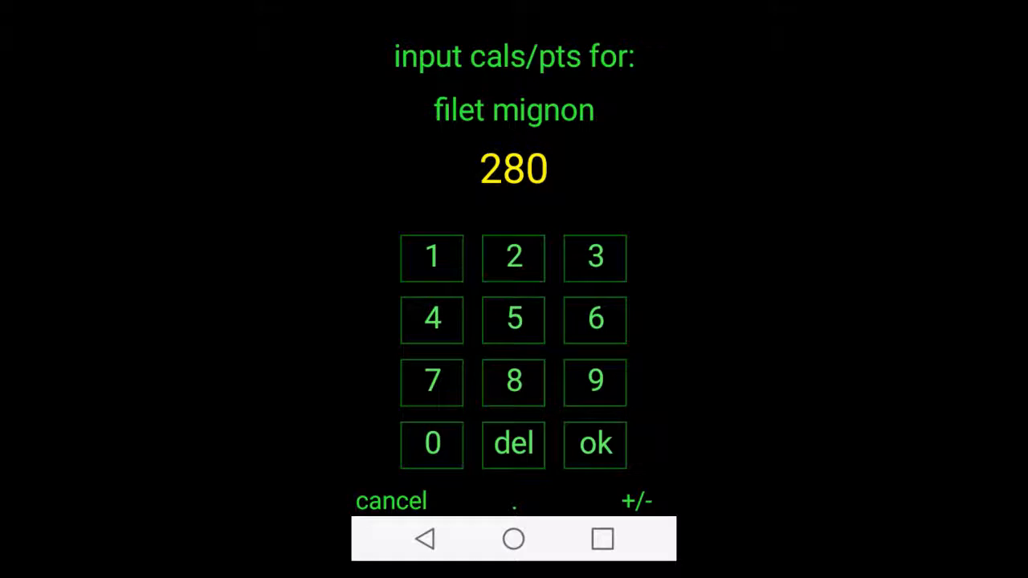
{"action": "left_click", "coordinate": [595, 444]}
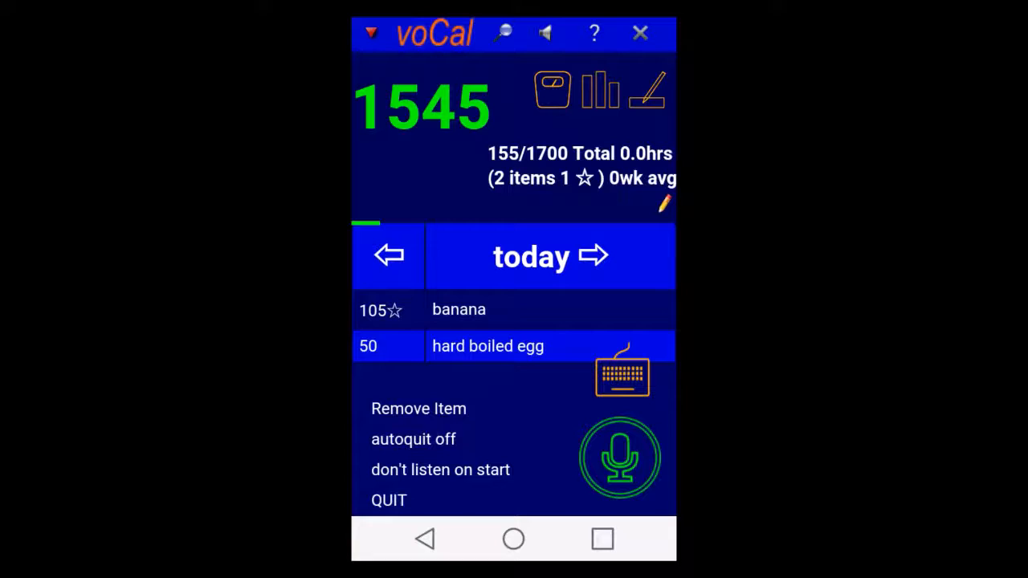
Toggle the autoquit setting to on.
{"action": "left_click", "coordinate": [412, 438]}
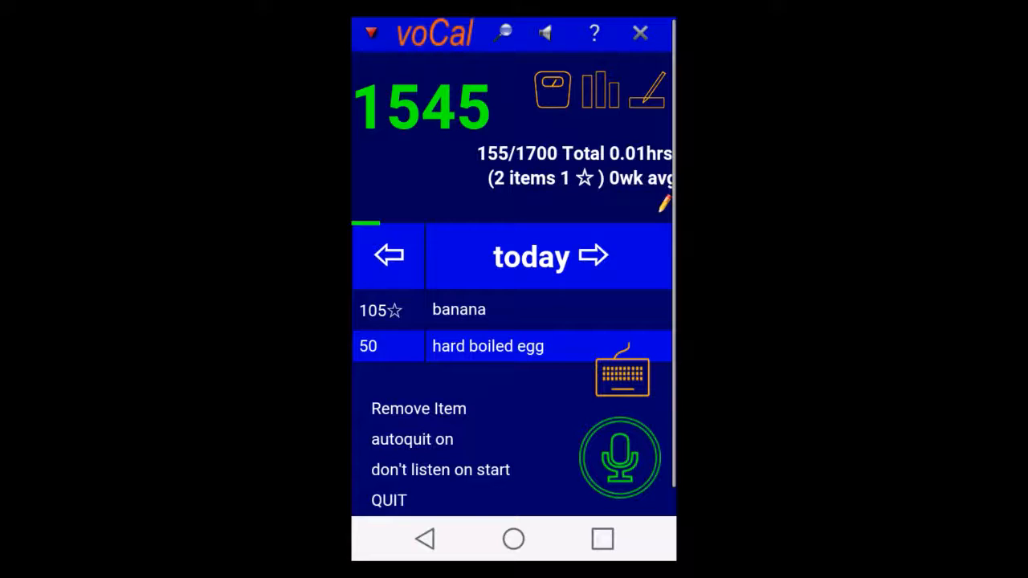
Log strawberries at 45 calories, leaving 1500 of 1700 remaining.
{"action": "left_click", "coordinate": [411, 439]}
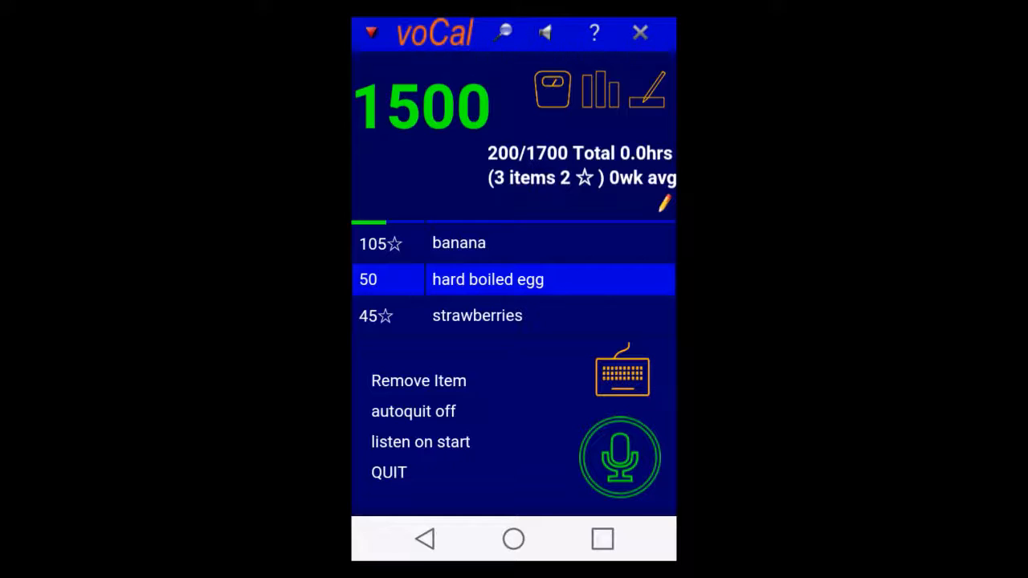
{"action": "left_click", "coordinate": [421, 442]}
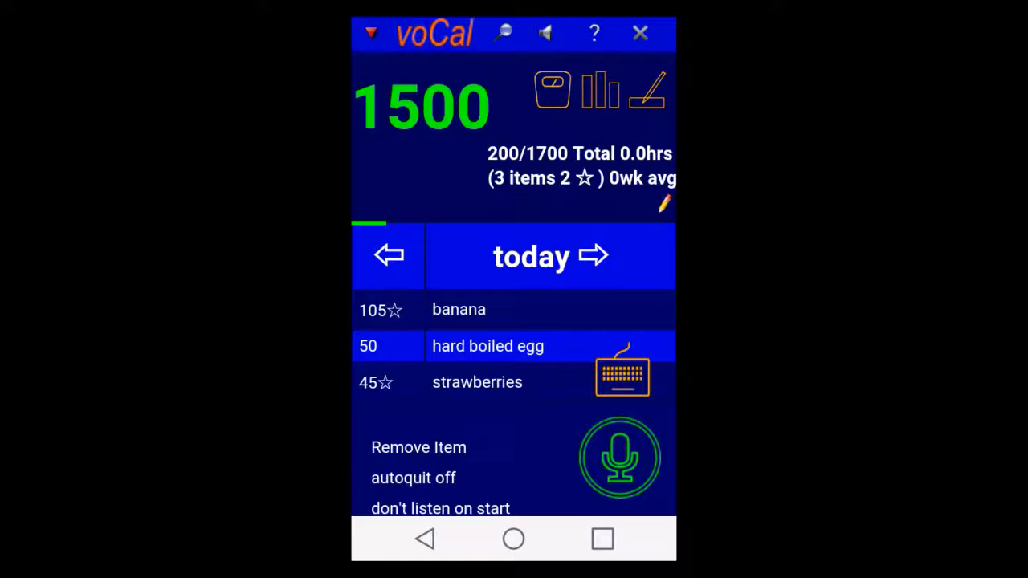
Log a spoken hamburger entry at 300 calories.
{"action": "left_click", "coordinate": [620, 456]}
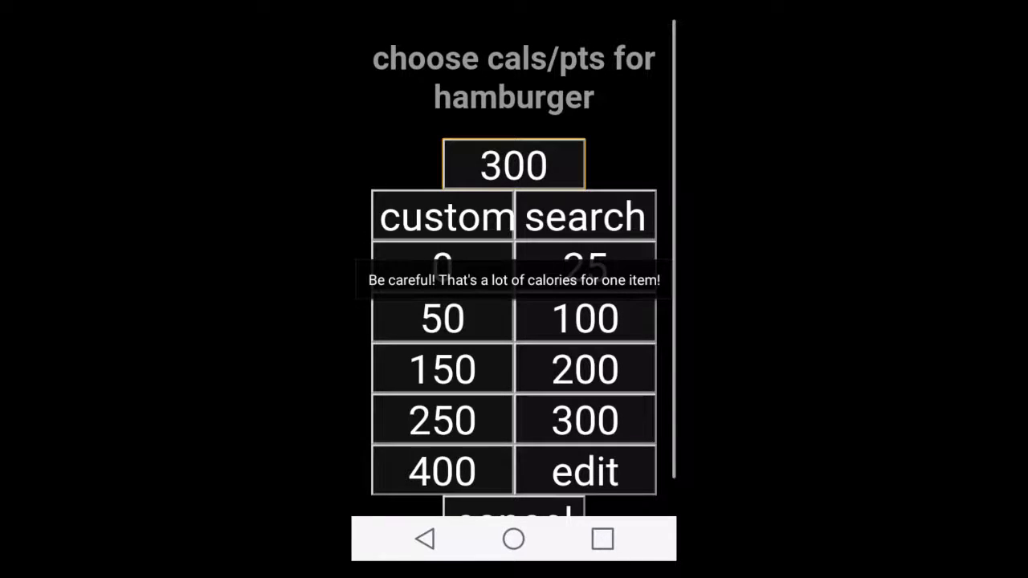
{"action": "left_click", "coordinate": [585, 419]}
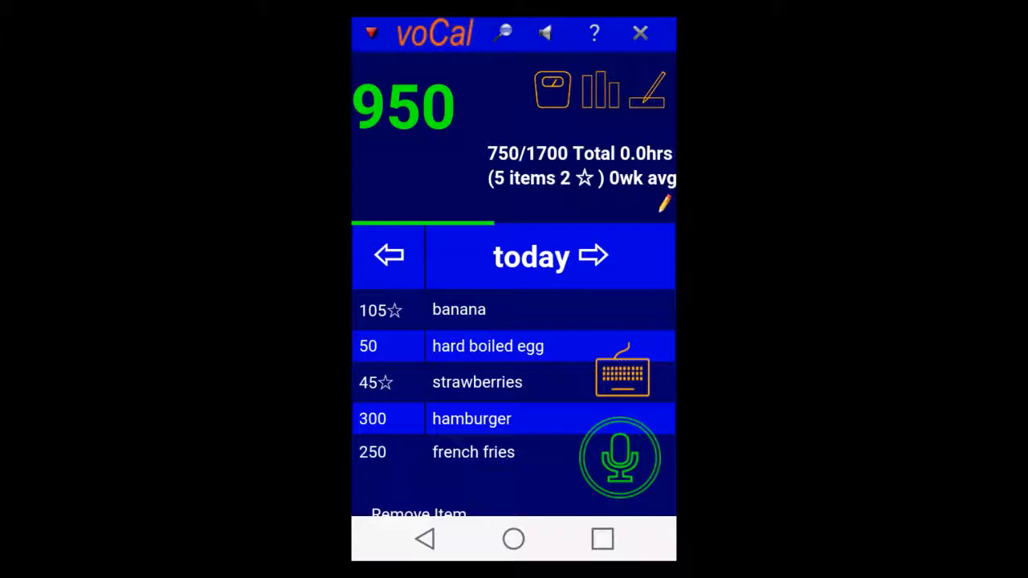
Log a spoken walking entry with a custom value of -50 calories.
{"action": "left_click", "coordinate": [620, 457]}
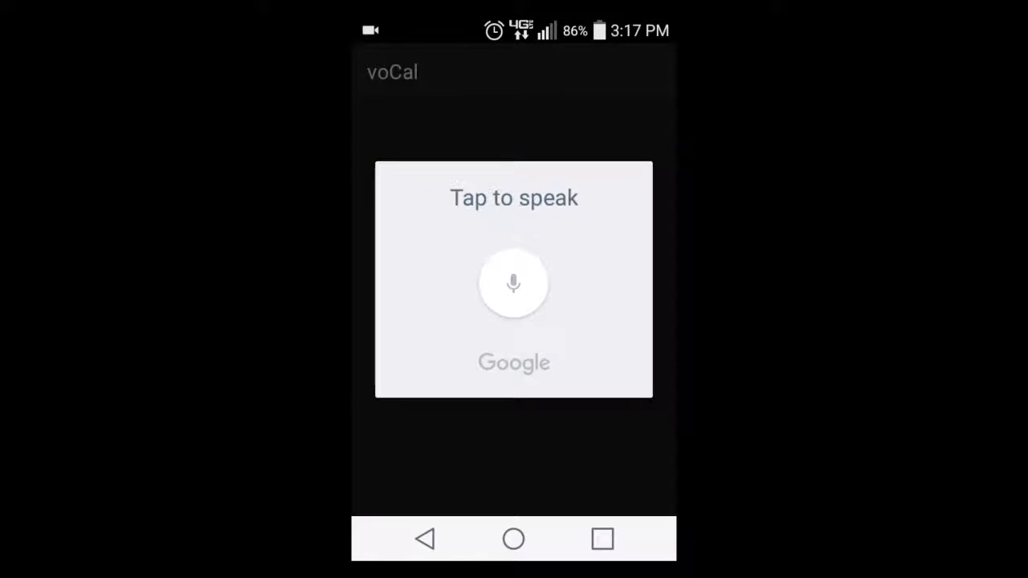
{"action": "left_click", "coordinate": [514, 283]}
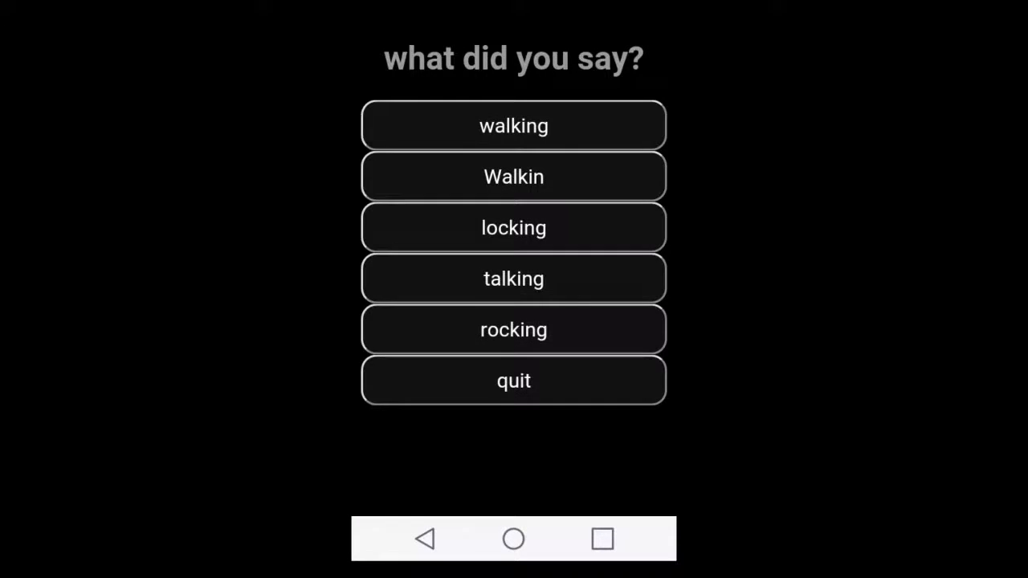
{"action": "left_click", "coordinate": [514, 125]}
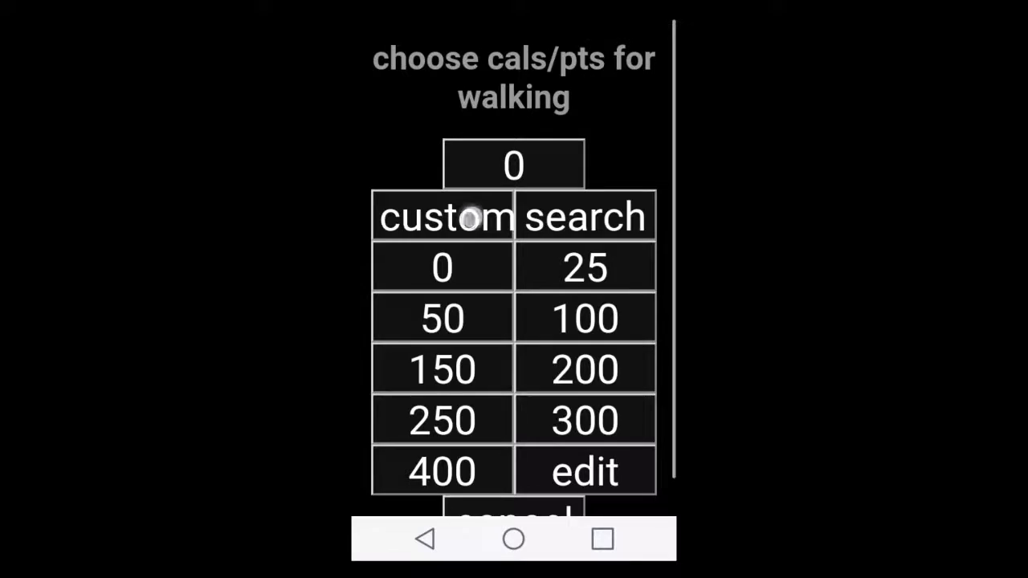
{"action": "left_click", "coordinate": [441, 217]}
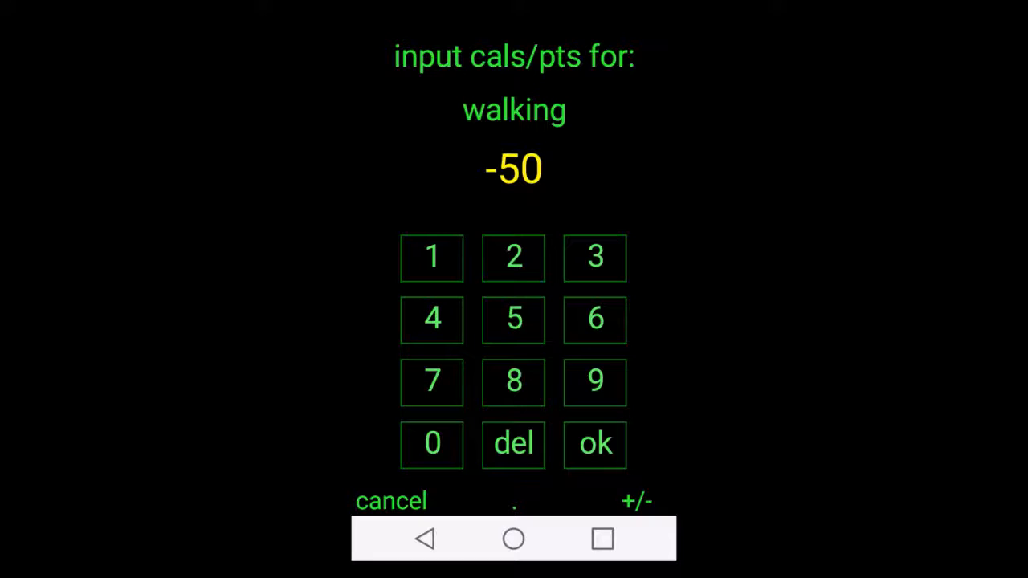
{"action": "left_click", "coordinate": [594, 444]}
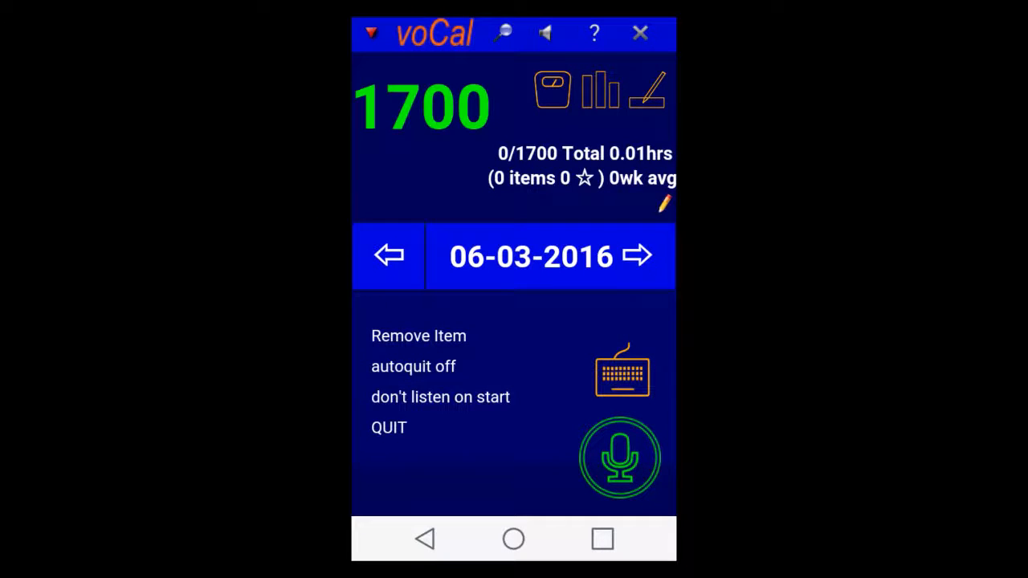
Bring up the 'What will you do differently?' dialog with an empty answer field.
{"action": "left_click", "coordinate": [388, 255]}
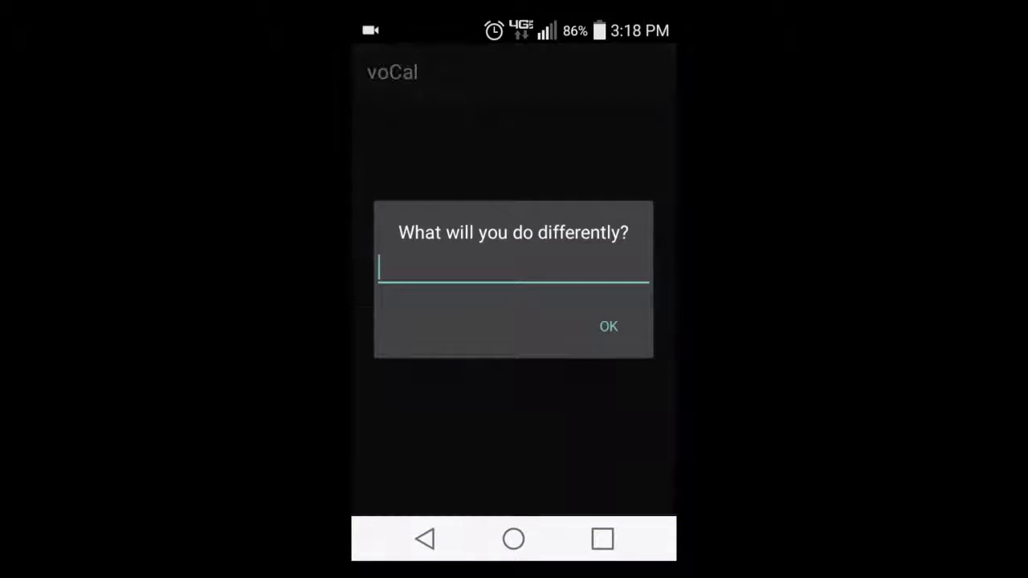
Enter 'low sodium' as today's plan note and save it.
{"action": "left_click", "coordinate": [514, 270]}
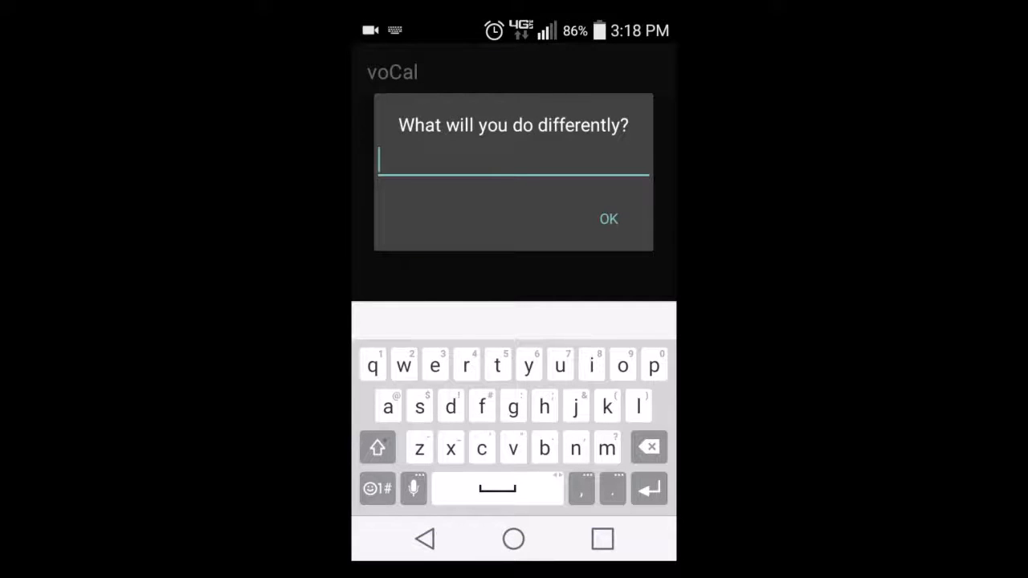
{"action": "type", "text": "low"}
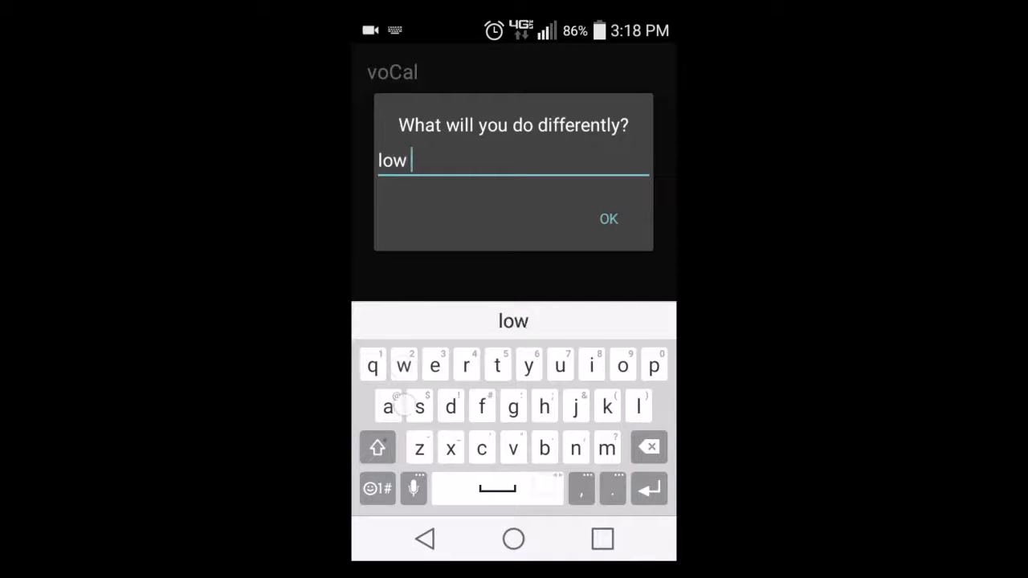
{"action": "type", "text": "sodium"}
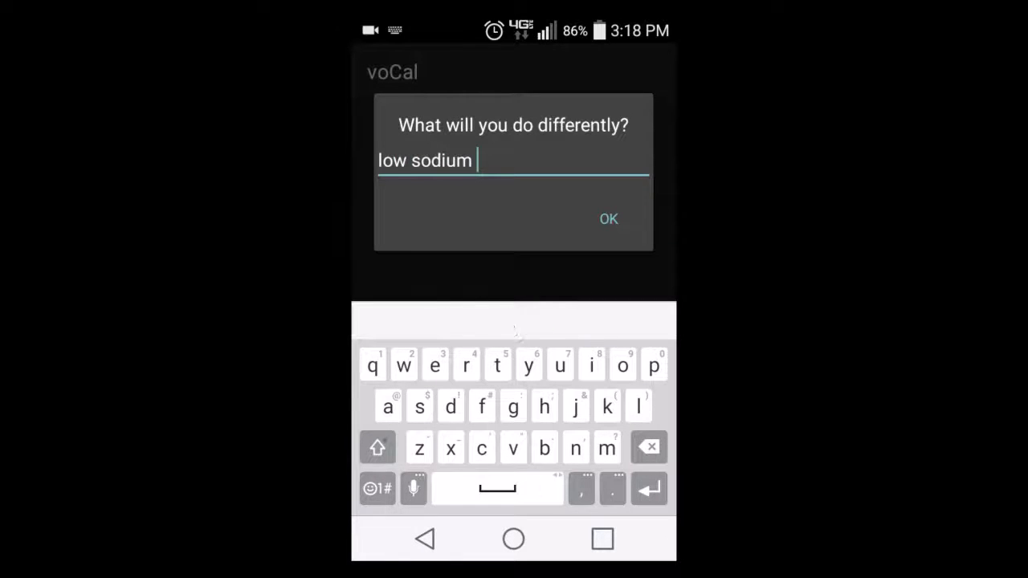
{"action": "left_click", "coordinate": [607, 218]}
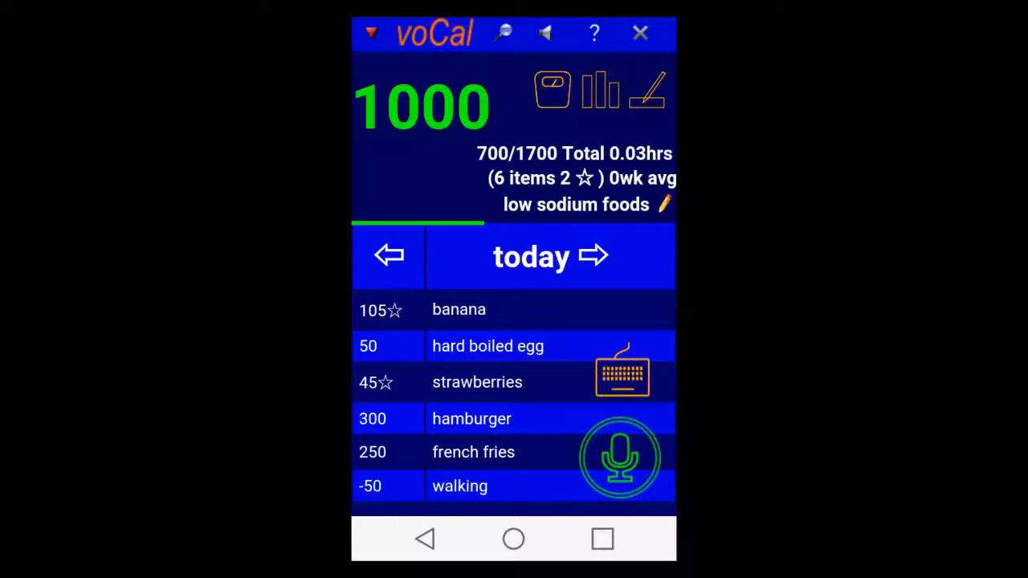
Record today's weight as 202 from the scale keypad.
{"action": "left_click", "coordinate": [552, 88]}
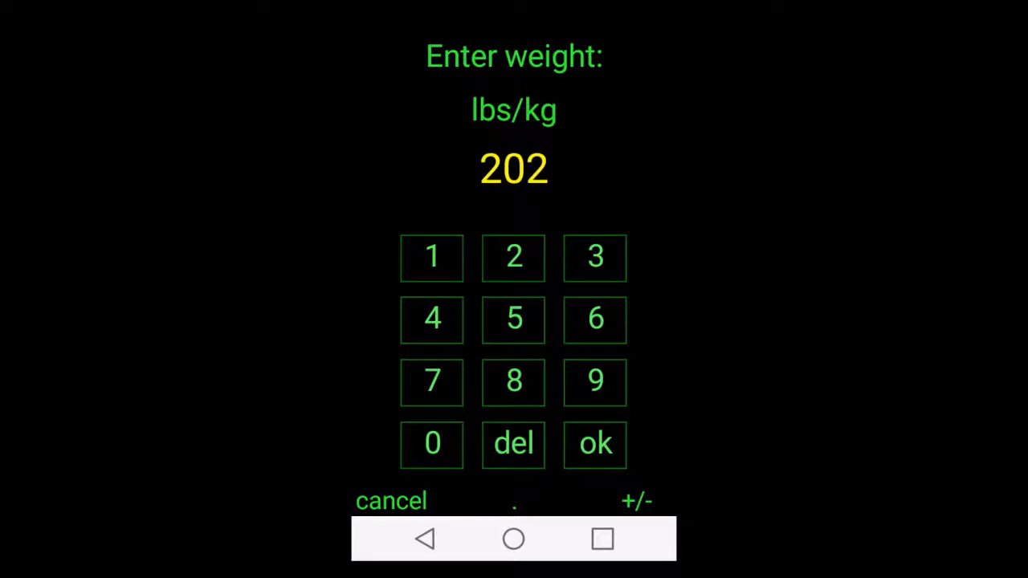
{"action": "left_click", "coordinate": [594, 443]}
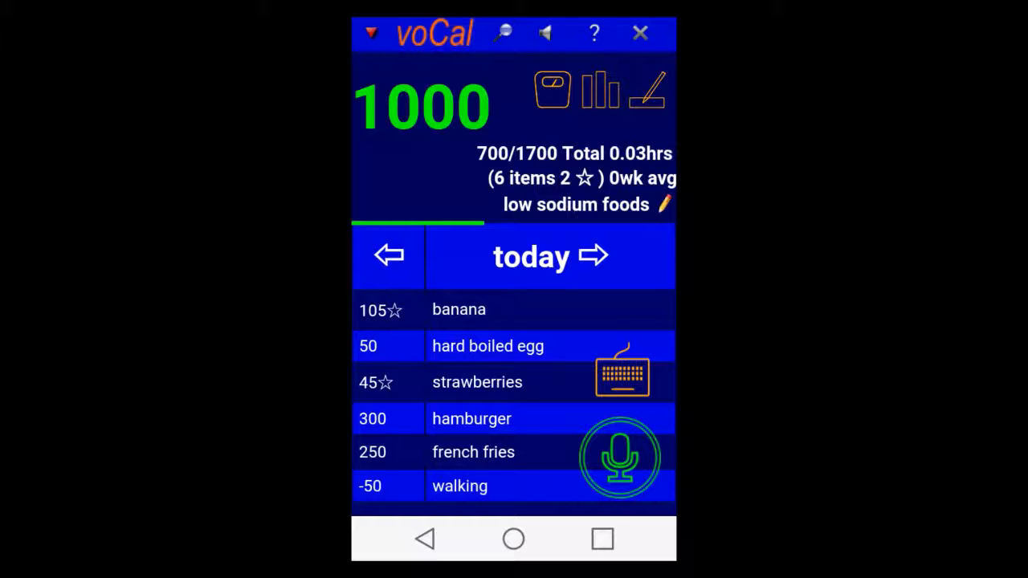
Browse the graph type list, then leave it for the notes editor.
{"action": "left_click", "coordinate": [600, 88]}
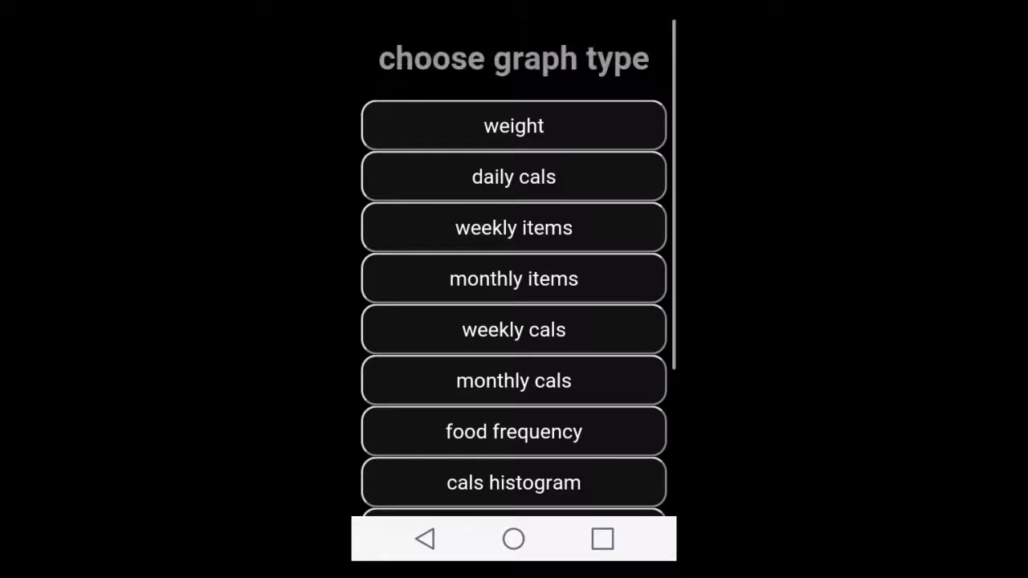
{"action": "scroll", "scroll_direction": "up", "scroll_amount": 3}
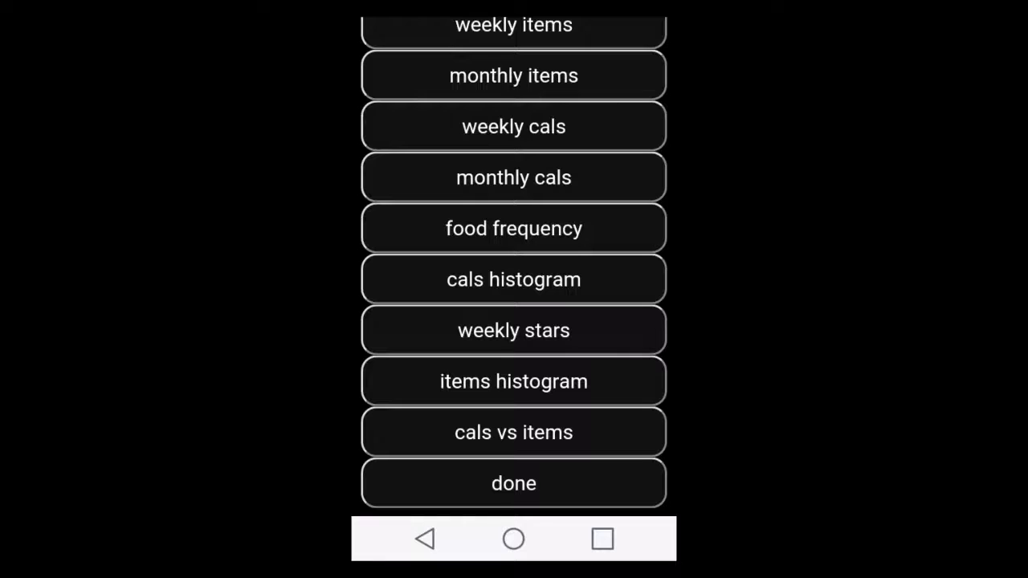
{"action": "left_click", "coordinate": [514, 481]}
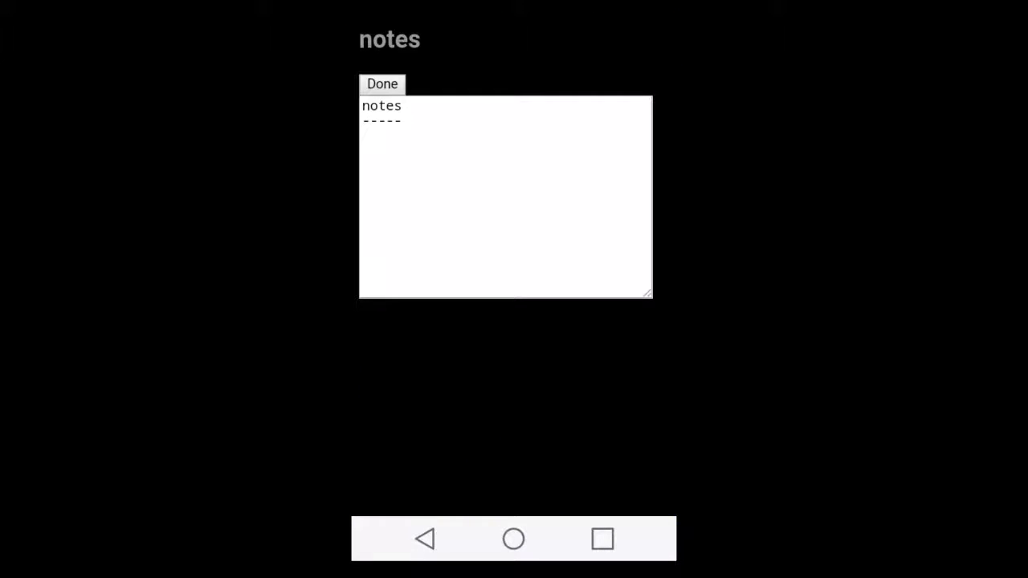
Leave the notes empty and return to today's six-item log via Done.
{"action": "left_click", "coordinate": [504, 201]}
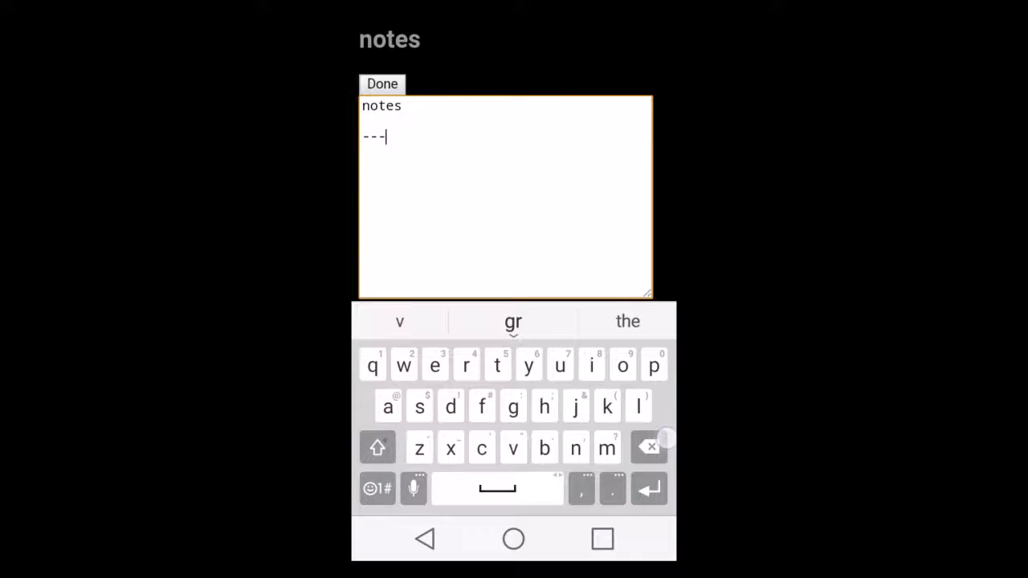
{"action": "left_click", "coordinate": [382, 83]}
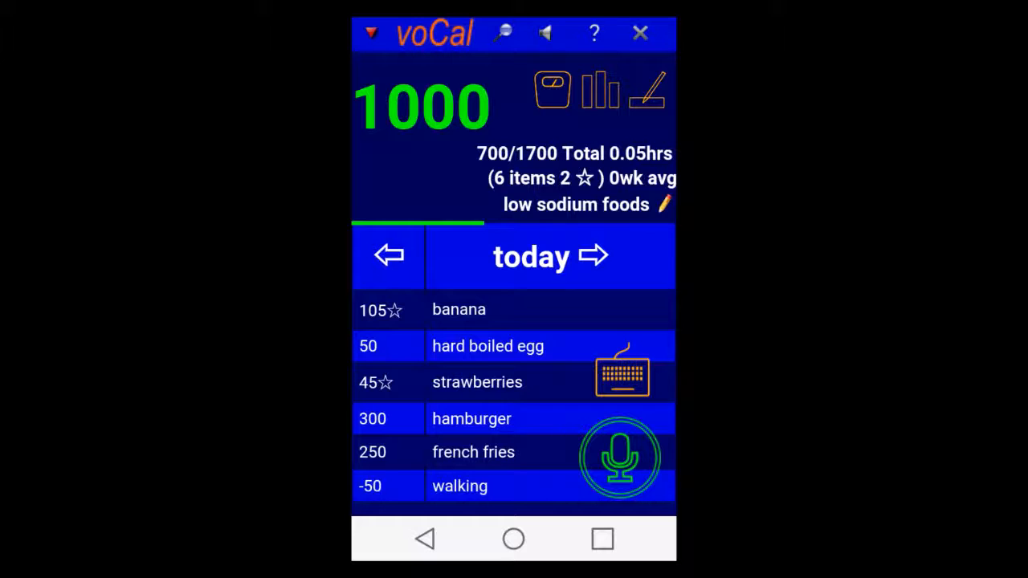
{"action": "left_click", "coordinate": [594, 32]}
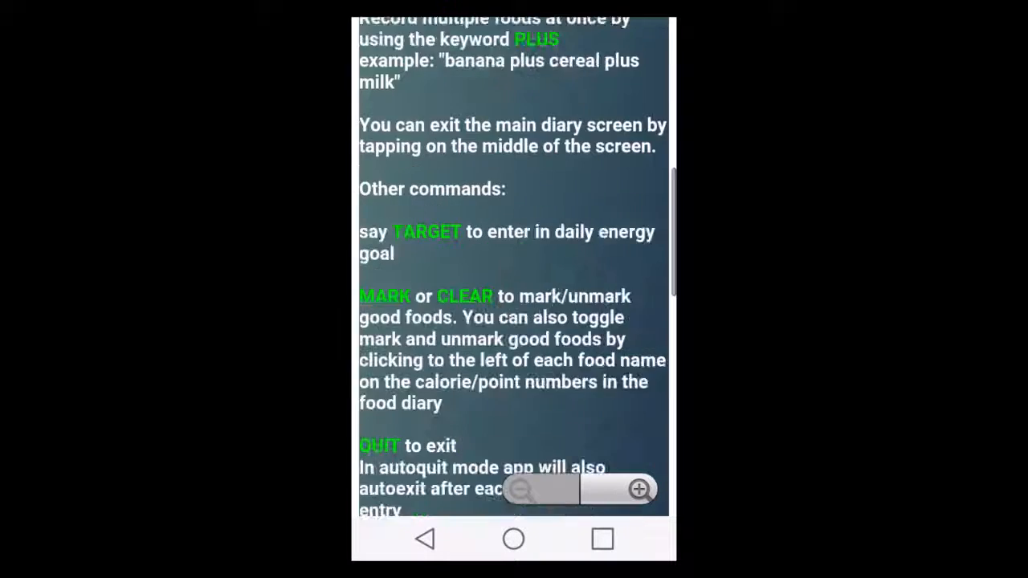
{"action": "scroll", "scroll_direction": "down", "scroll_amount": 3}
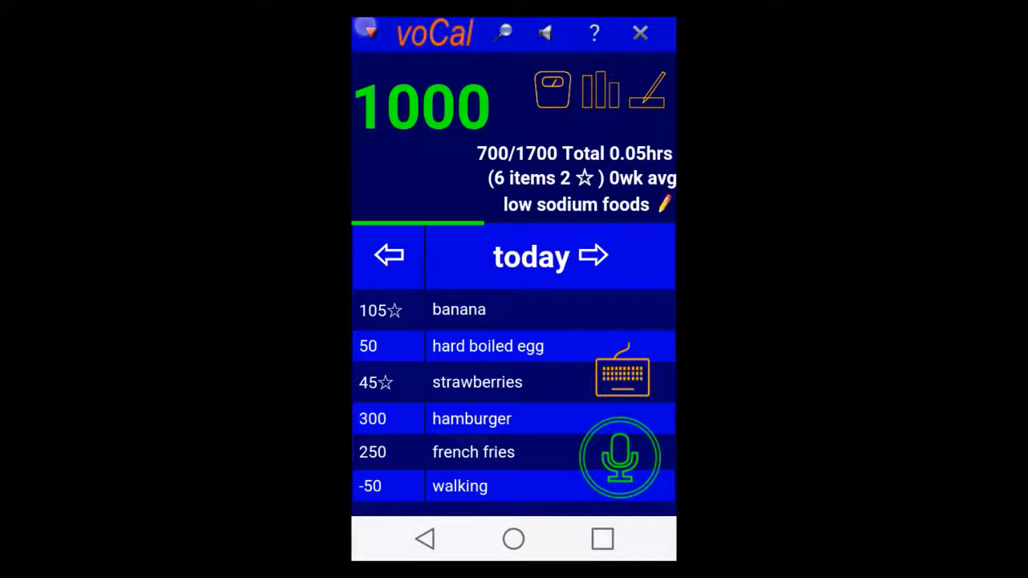
Review the unstar list, keep banana and strawberries starred, and reopen the main menu.
{"action": "left_click", "coordinate": [369, 33]}
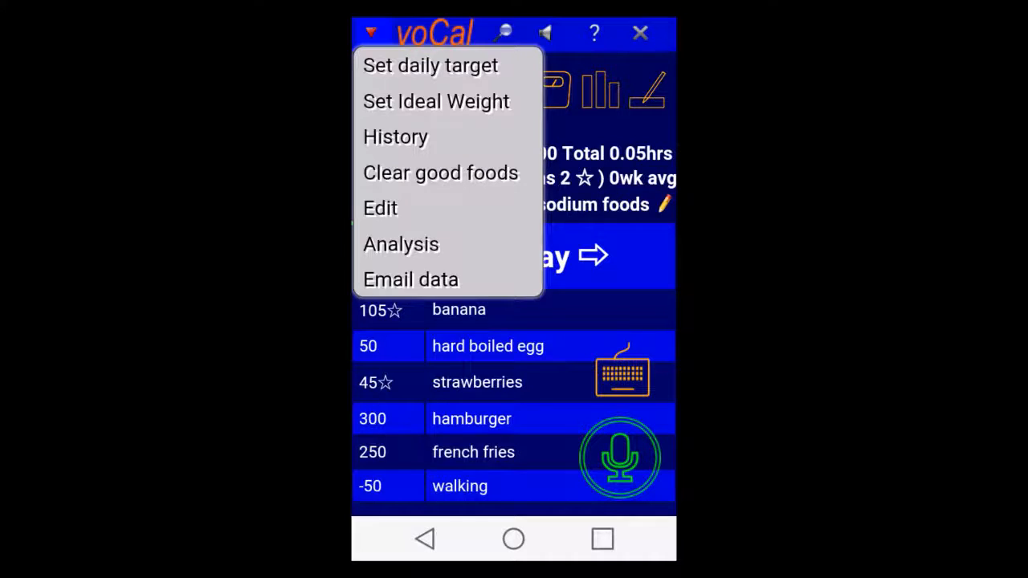
{"action": "left_click", "coordinate": [440, 173]}
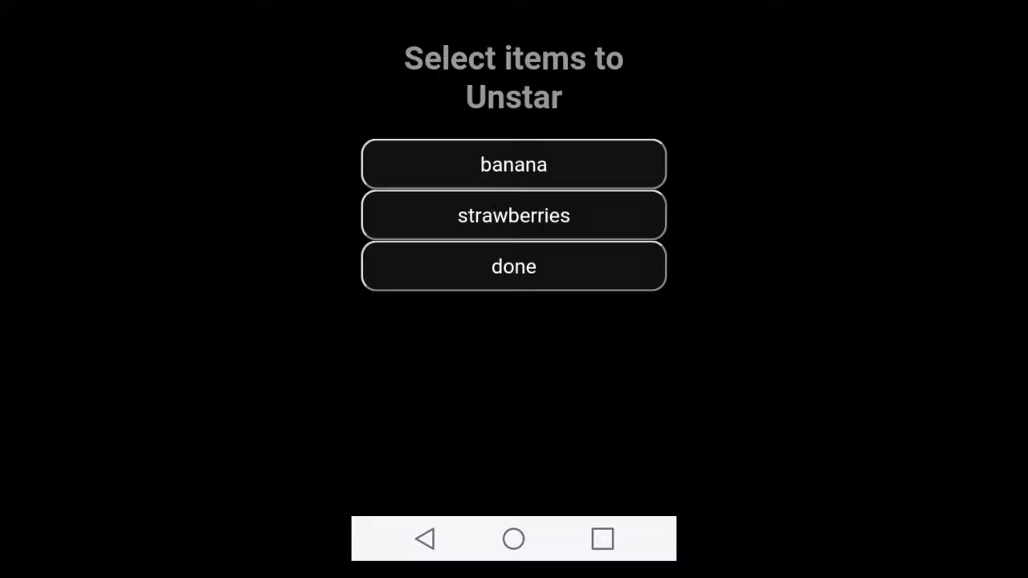
{"action": "left_click", "coordinate": [514, 267]}
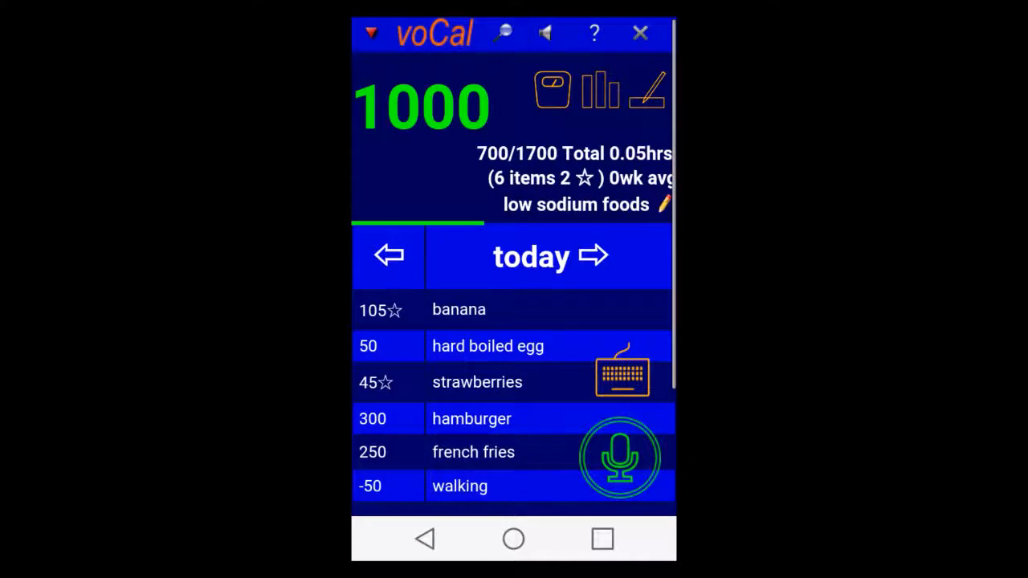
{"action": "left_click", "coordinate": [369, 32]}
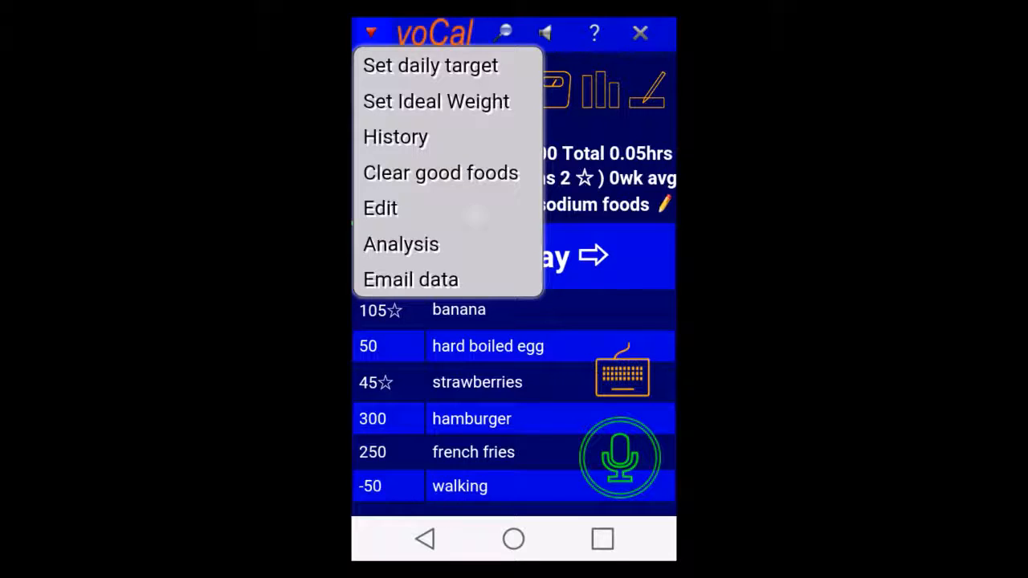
Scroll through the food lookup database entries and close the editor with Done.
{"action": "left_click", "coordinate": [379, 209]}
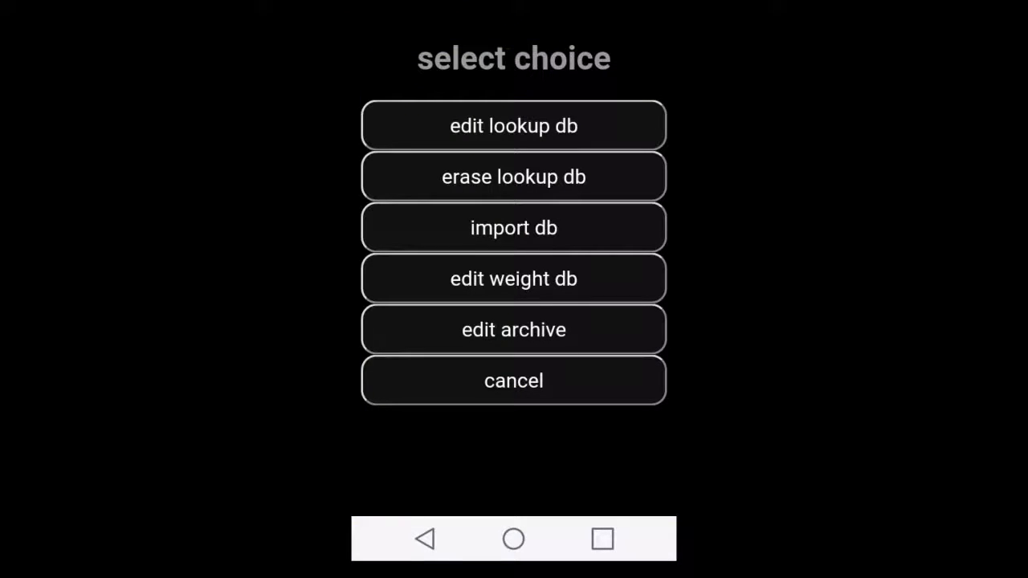
{"action": "left_click", "coordinate": [514, 125]}
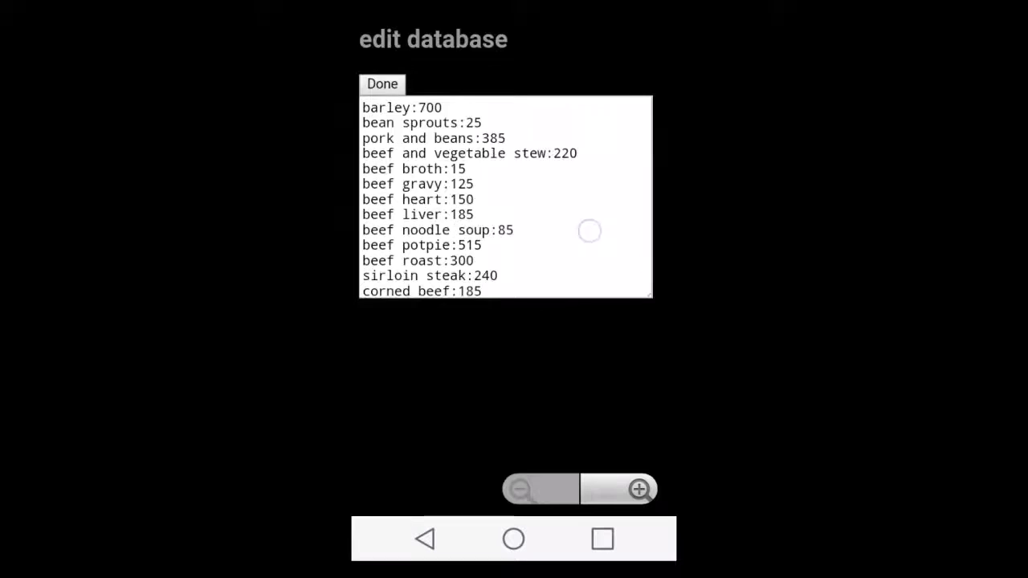
{"action": "scroll", "scroll_direction": "down", "scroll_amount": 3}
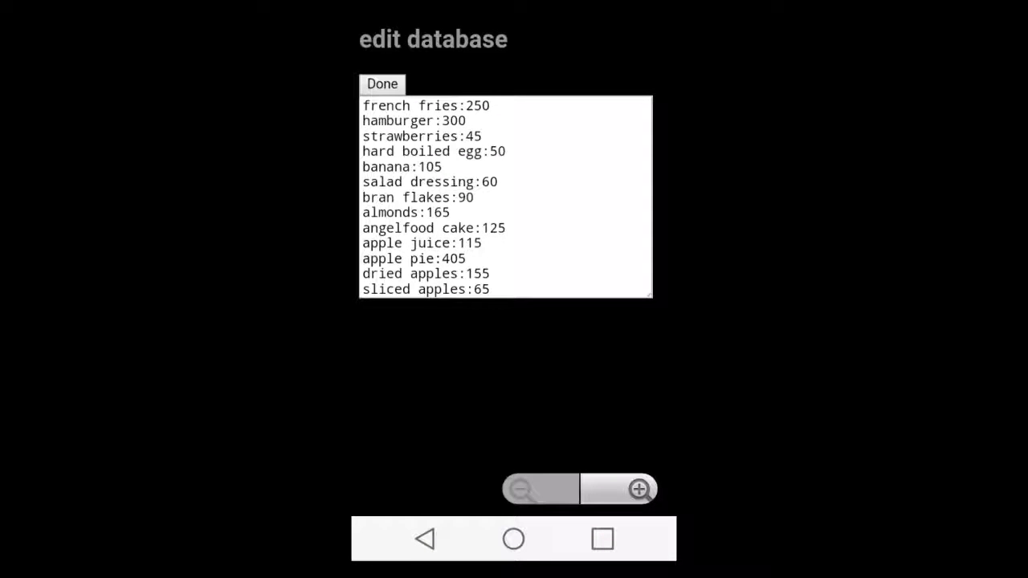
{"action": "scroll", "scroll_direction": "down", "scroll_amount": 3}
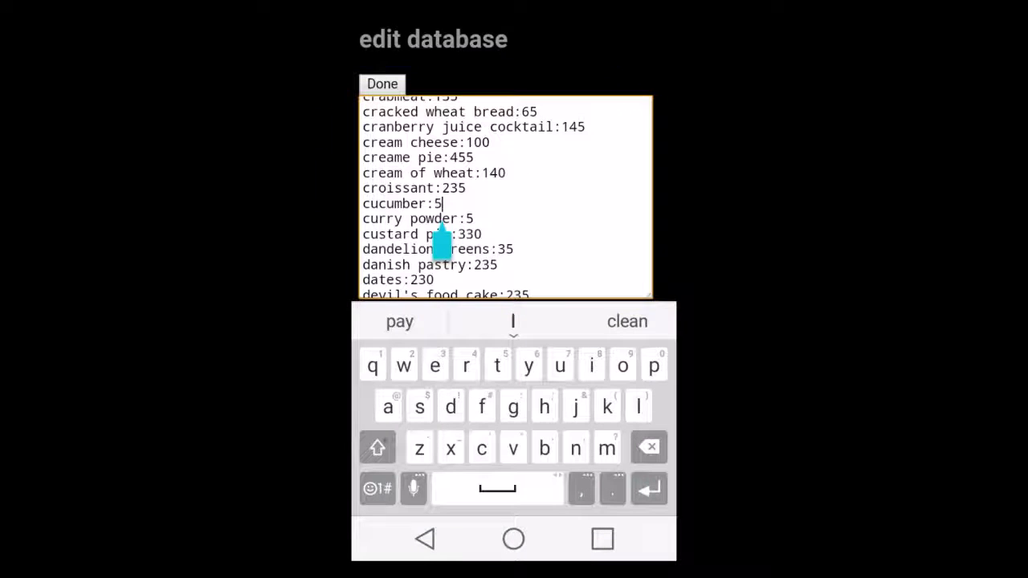
{"action": "left_click", "coordinate": [382, 84]}
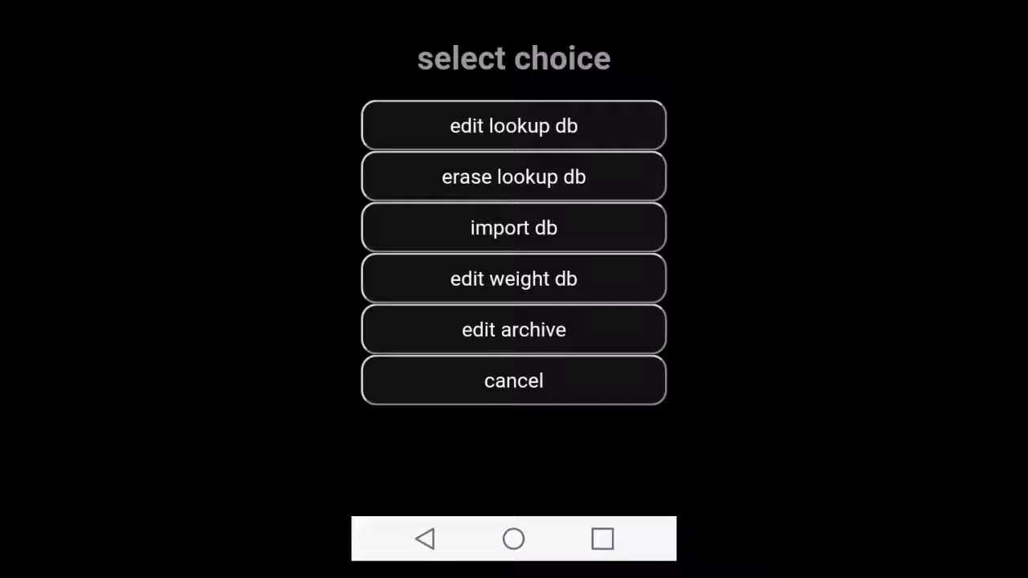
Review the weight database (202 on 06-04-2016) and today's archive, then return to the log.
{"action": "left_click", "coordinate": [514, 125]}
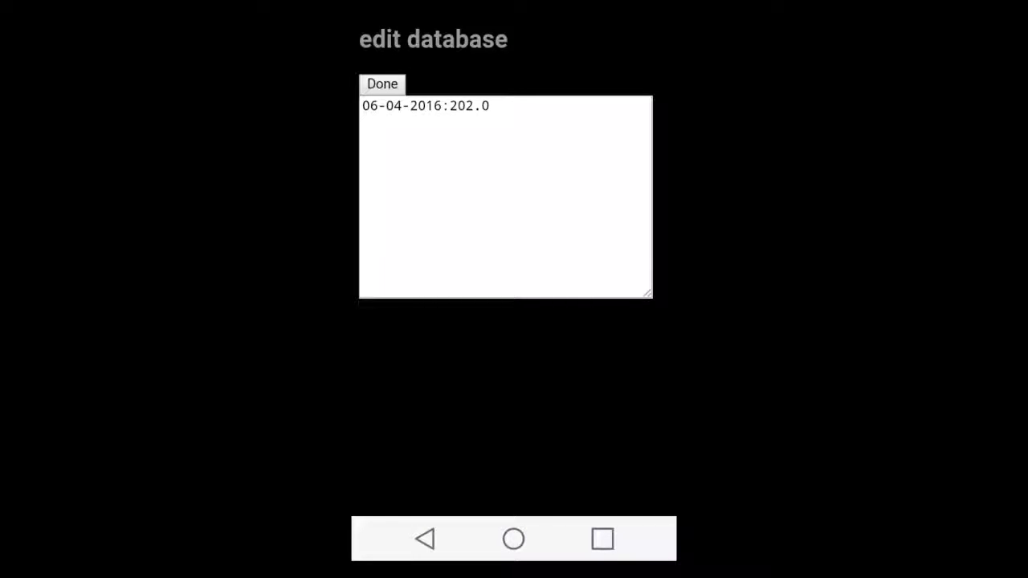
{"action": "left_click", "coordinate": [383, 83]}
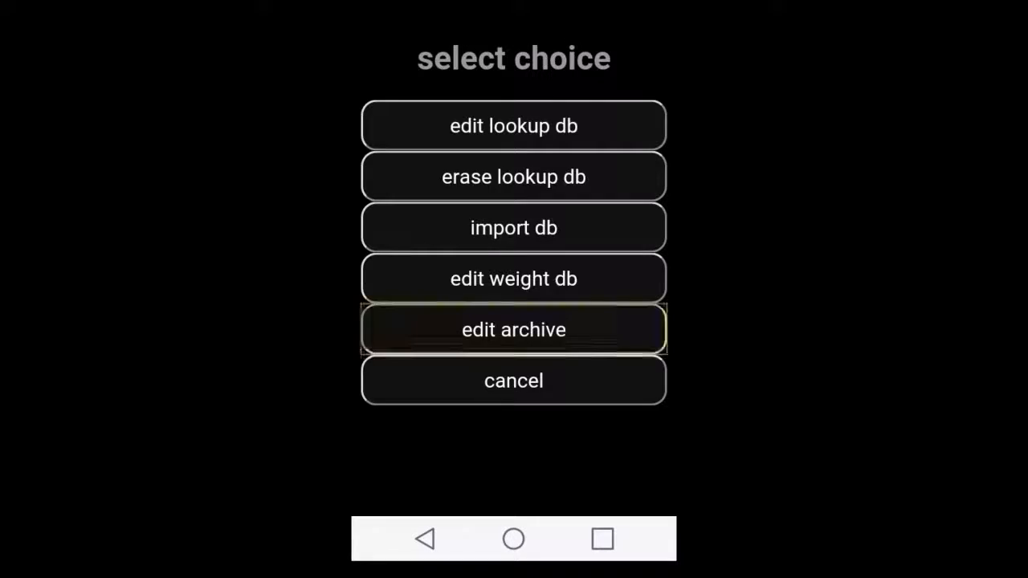
{"action": "left_click", "coordinate": [514, 329]}
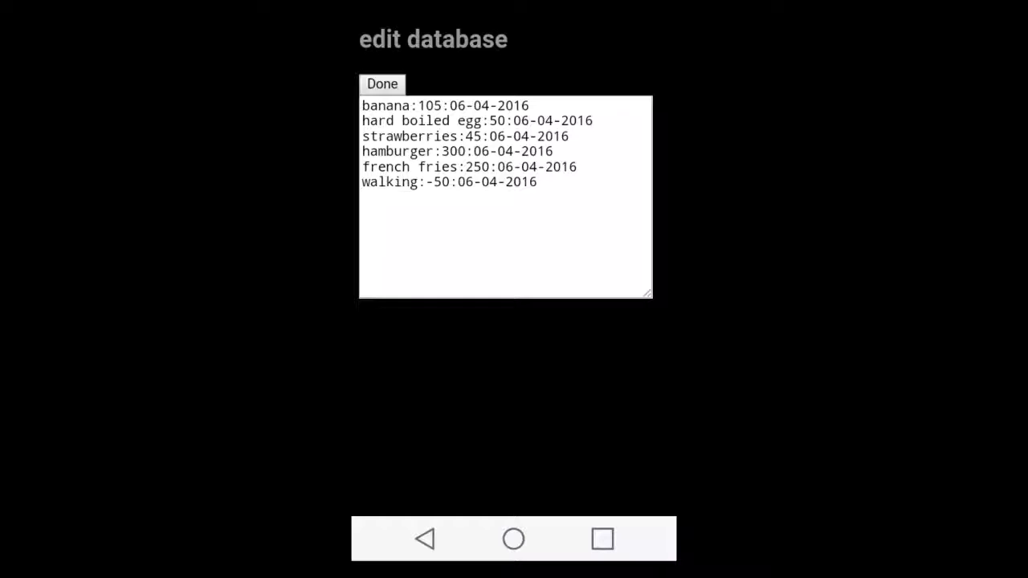
{"action": "left_click", "coordinate": [382, 83]}
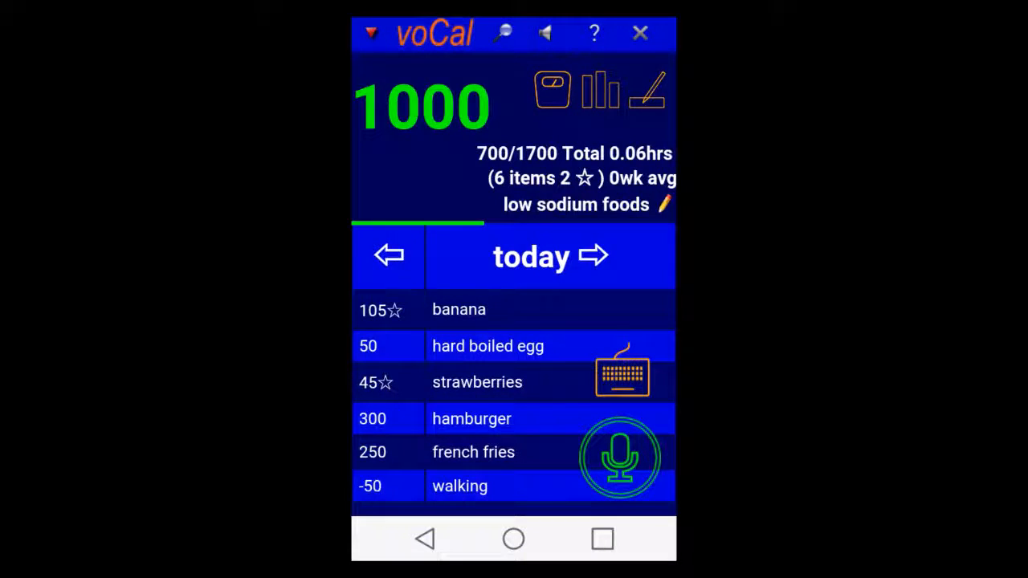
Bring up the Enter food name prompt for a quick keyboard entry.
{"action": "left_click", "coordinate": [369, 33]}
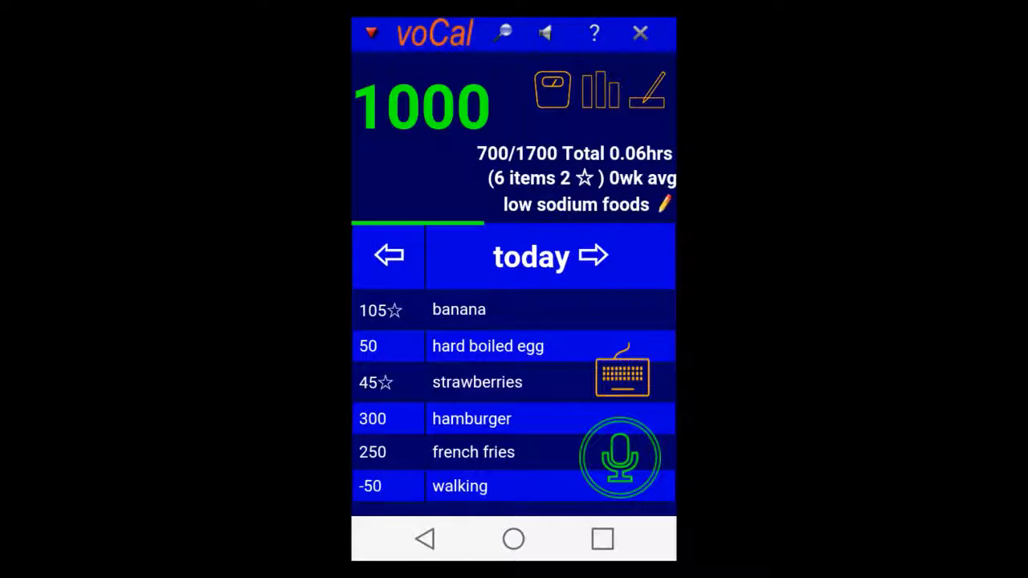
{"action": "left_click", "coordinate": [514, 540]}
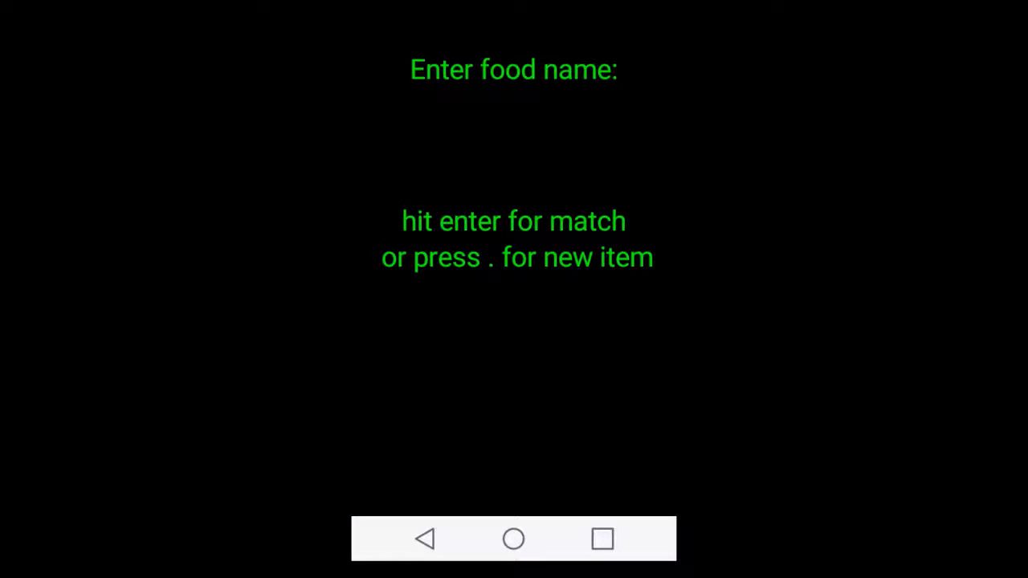
Accept banana from 'b' as item seven, then start another banana entry.
{"action": "type", "text": "b"}
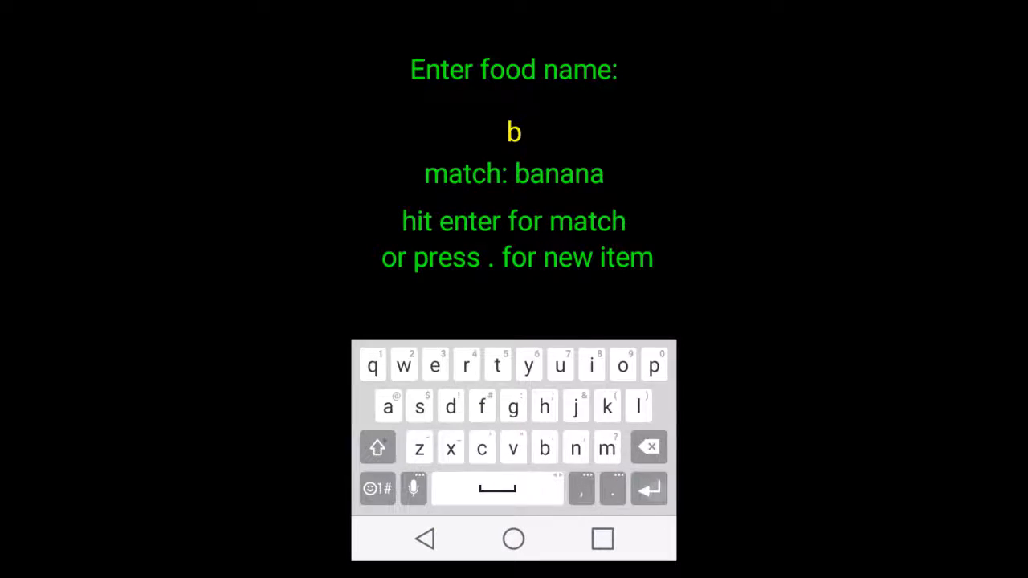
{"action": "key", "text": "Enter"}
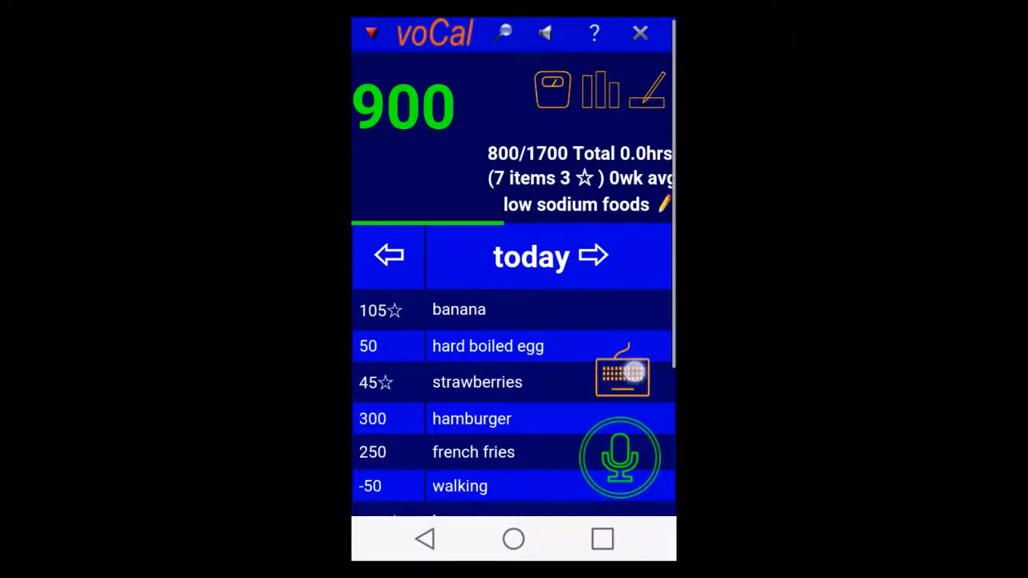
{"action": "left_click", "coordinate": [621, 376]}
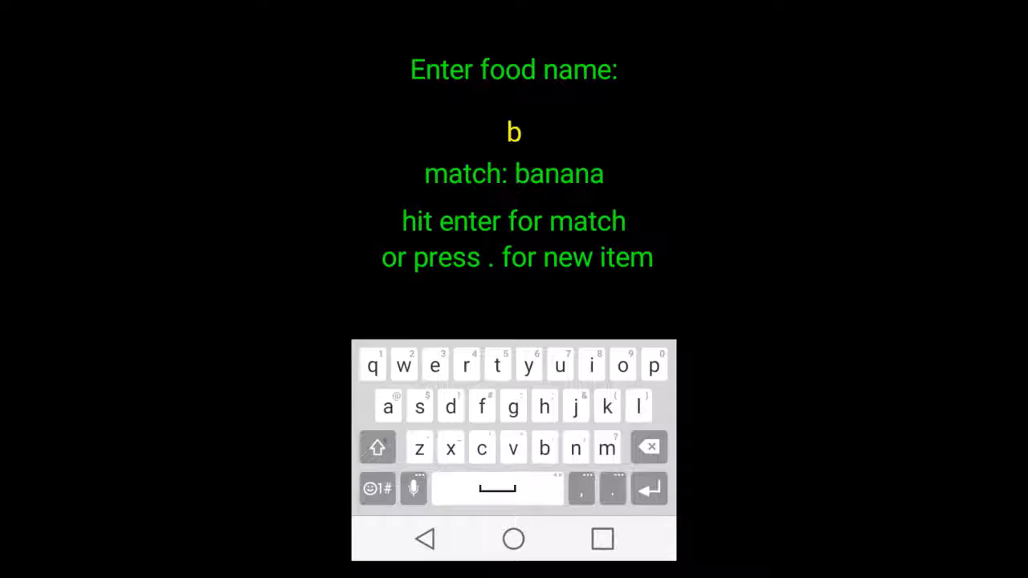
{"action": "key", "text": "Enter"}
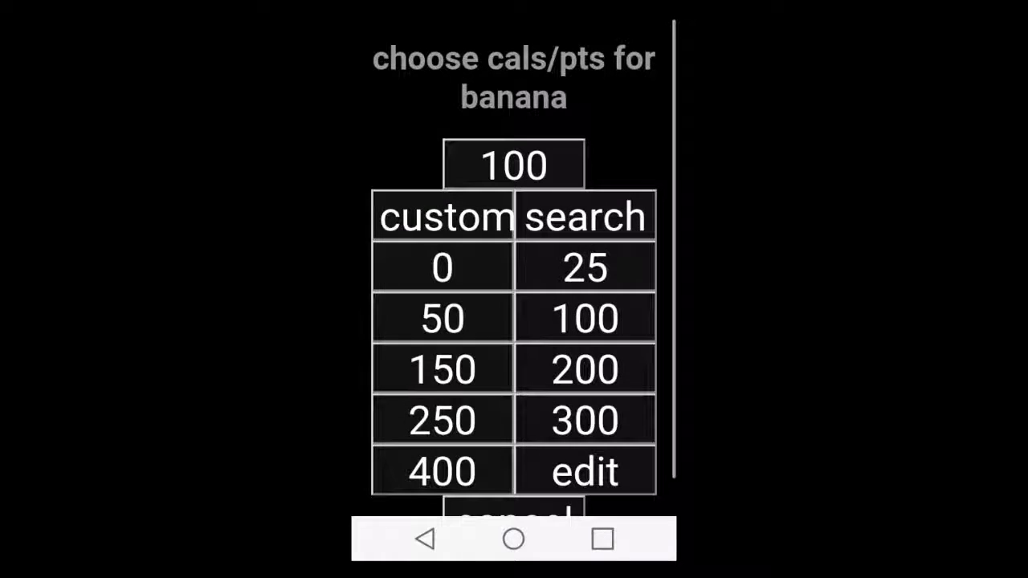
View the default calorie quick list, keep the 1700 limit, and return to the seven-item log.
{"action": "scroll", "scroll_direction": "down", "scroll_amount": 3}
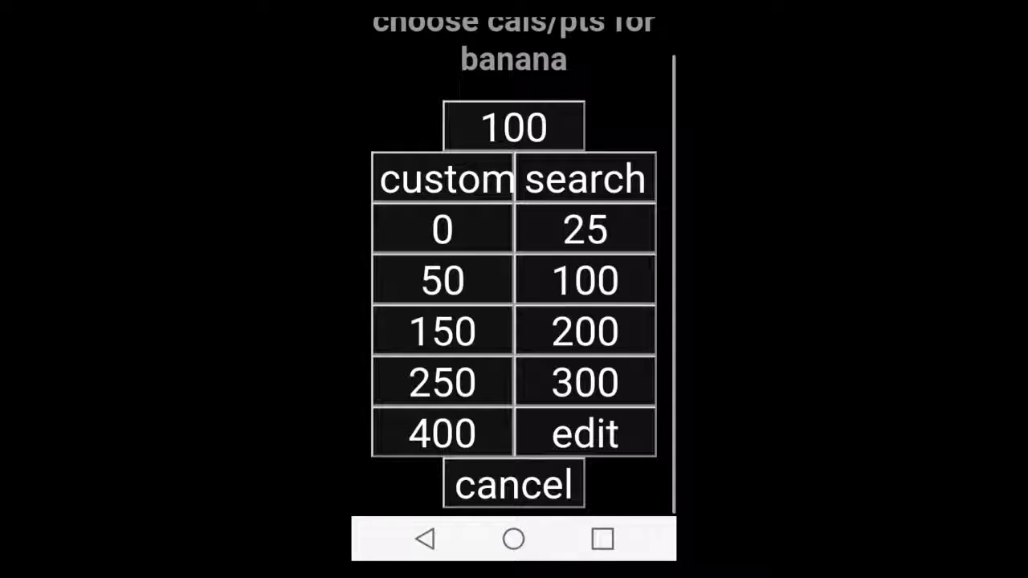
{"action": "left_click", "coordinate": [585, 432]}
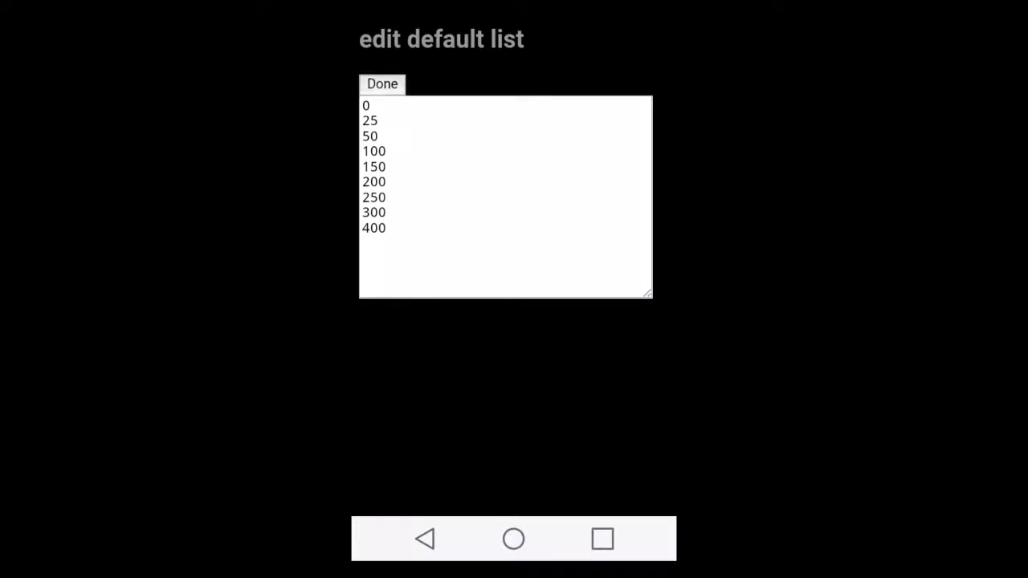
{"action": "left_click", "coordinate": [382, 83]}
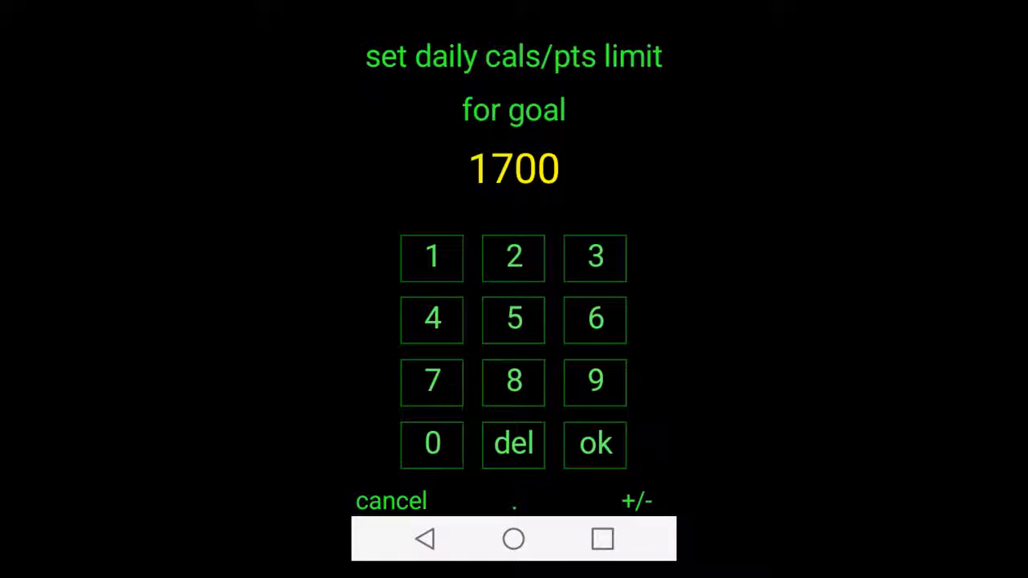
{"action": "left_click", "coordinate": [595, 443]}
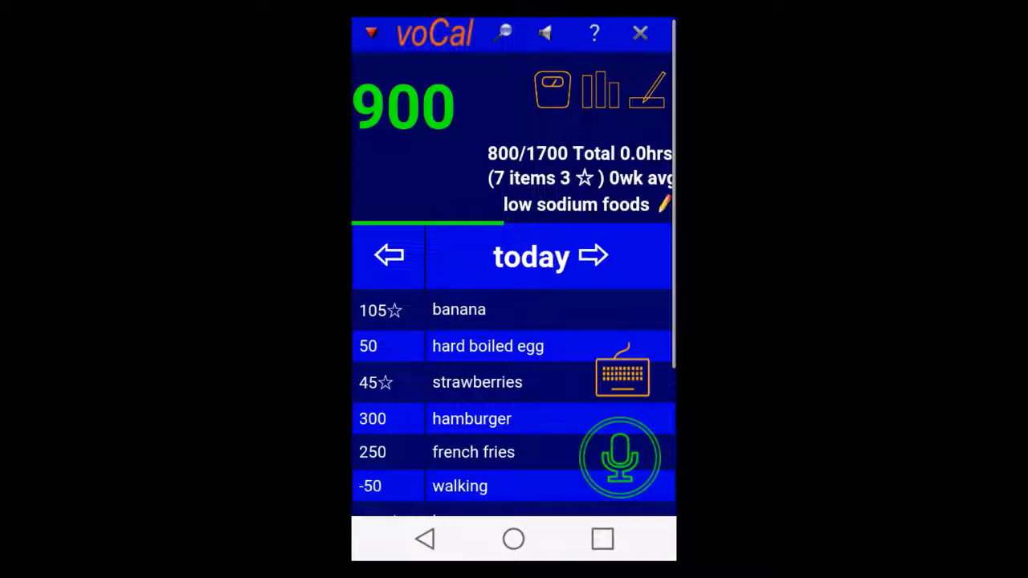